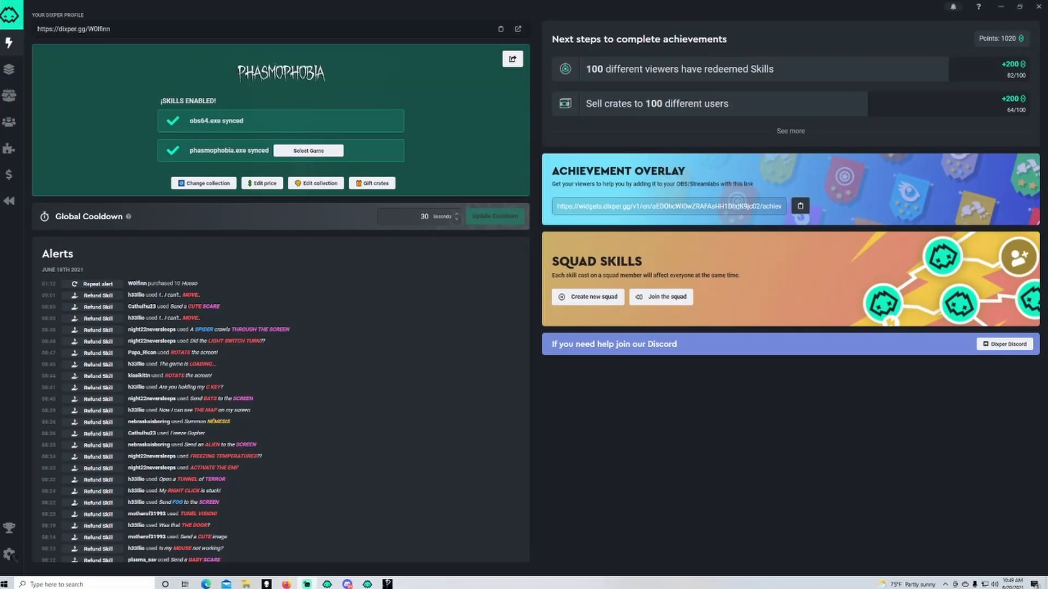
mouse_move(642, 225)
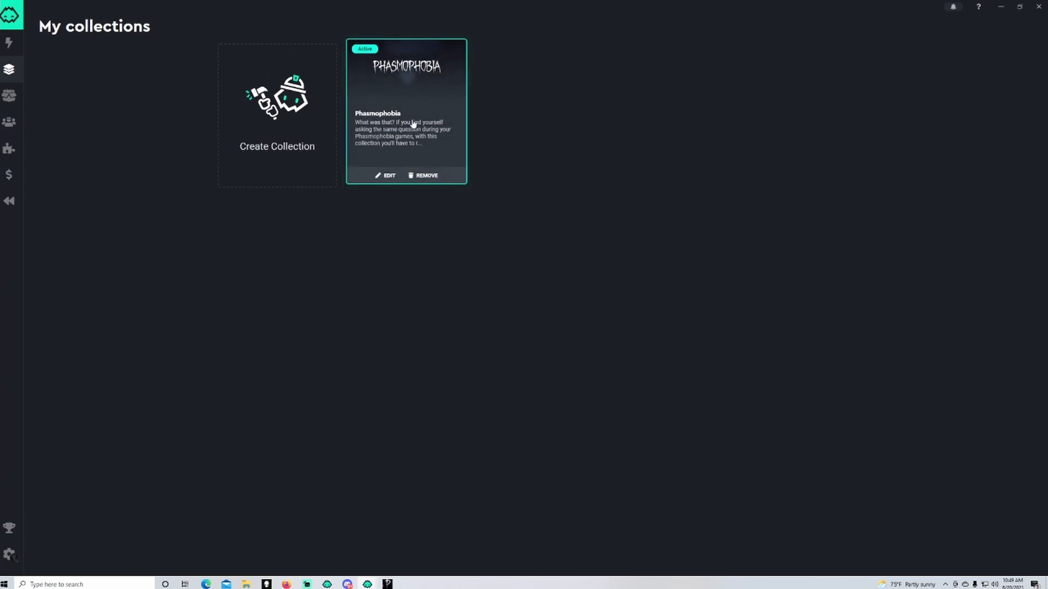
mouse_move(412, 125)
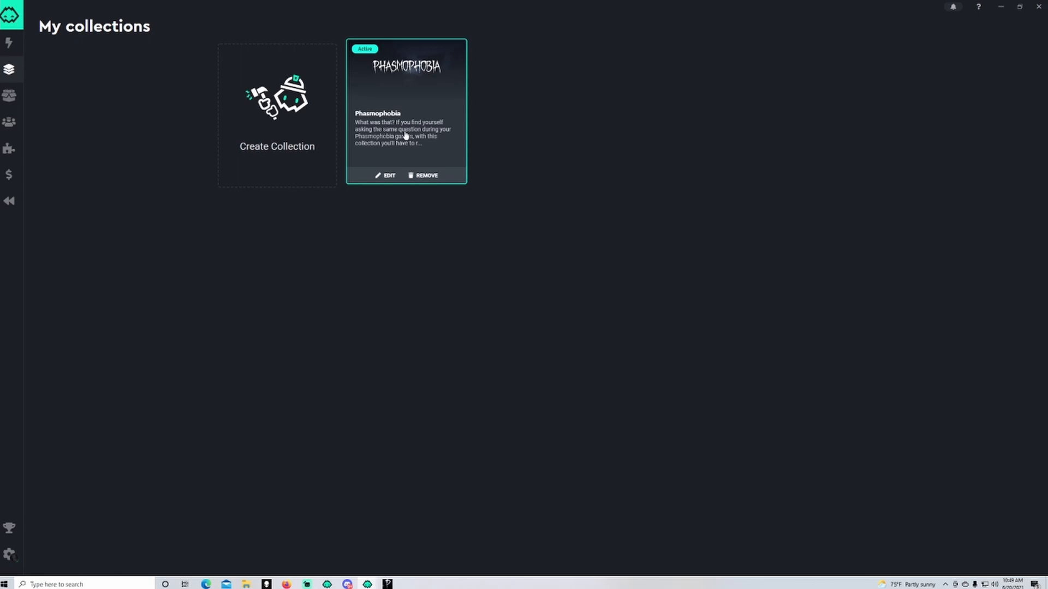
- Create a new customizable skill from scratch in the Phasmophobia collection
left_click(406, 110)
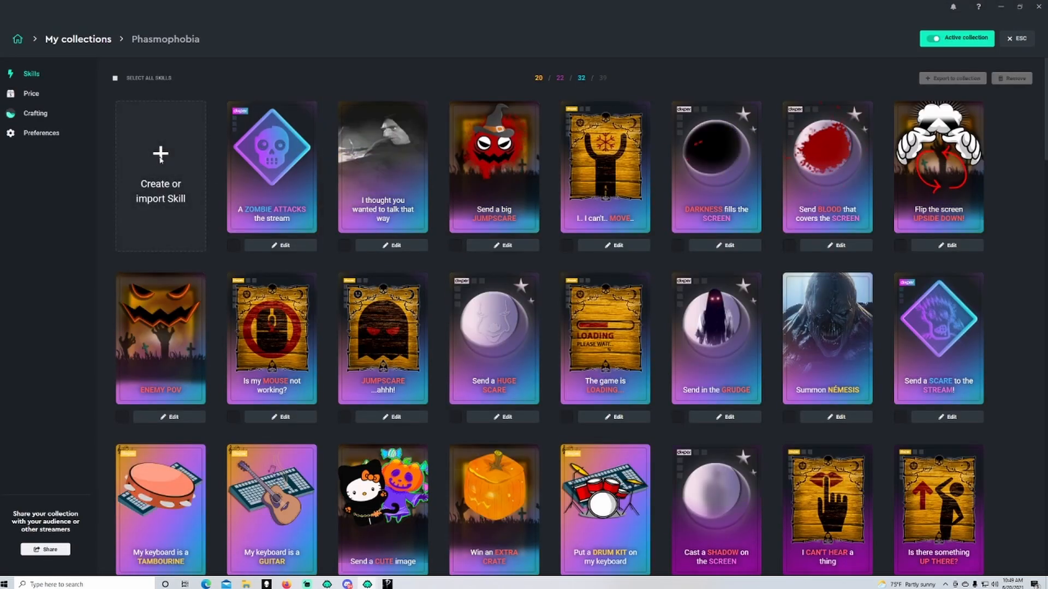
left_click(160, 161)
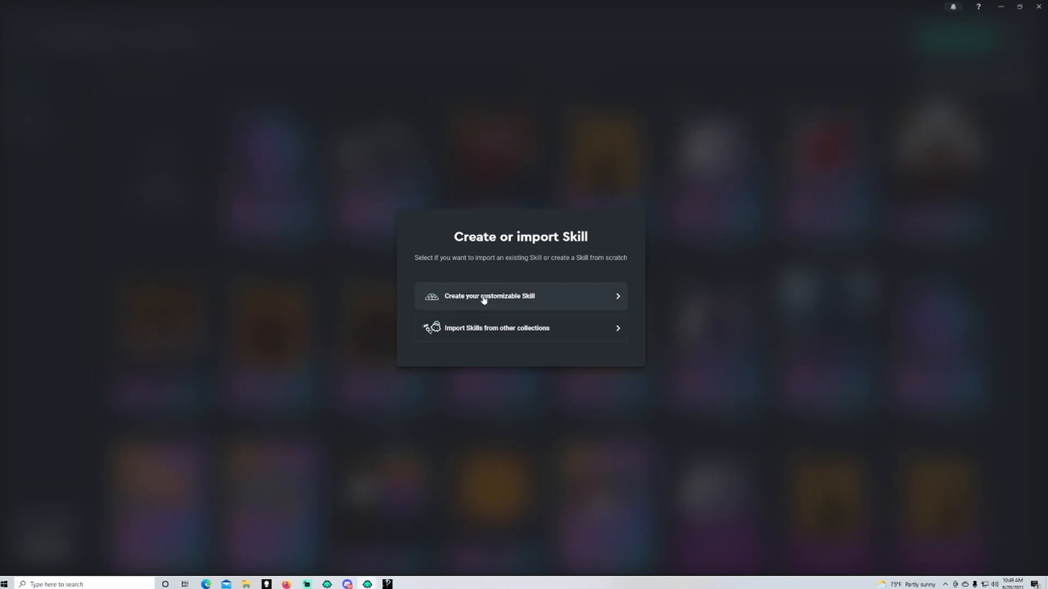
left_click(489, 296)
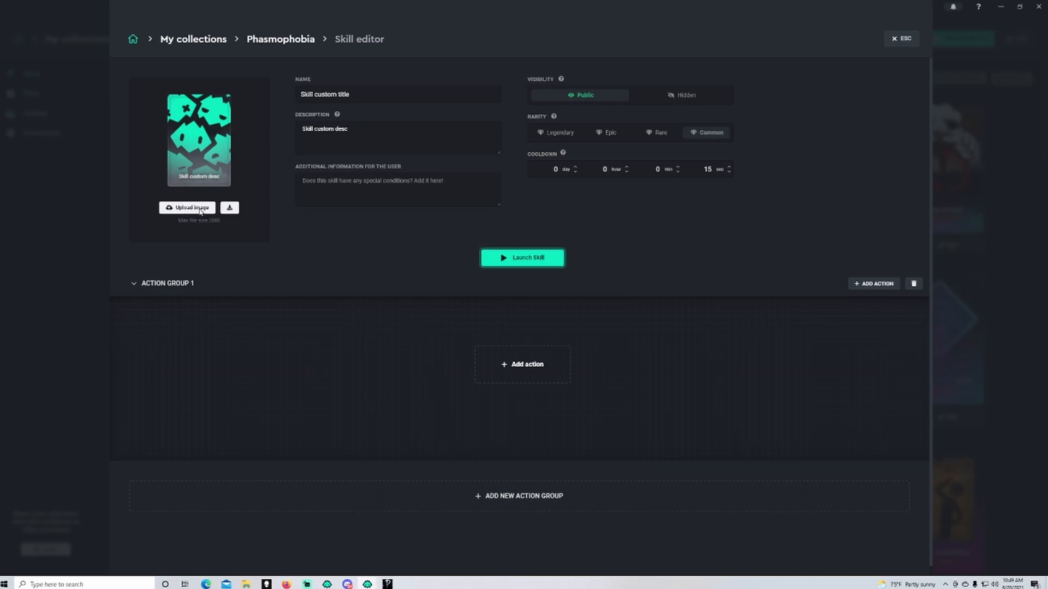
- Upload Michael.jpg from Dixper Cards > Photos as the skill card image
left_click(188, 207)
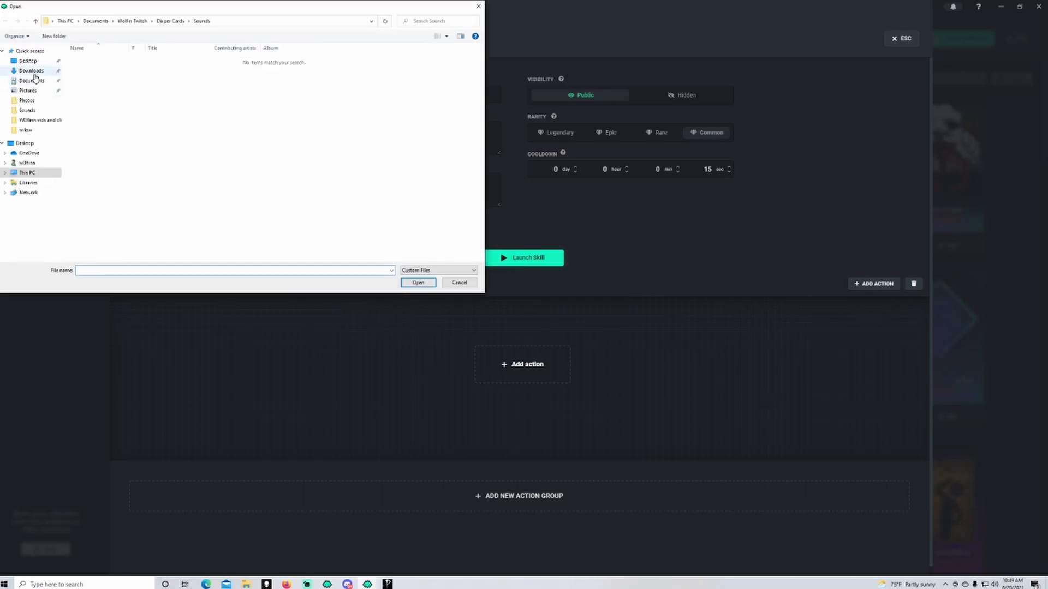
mouse_move(155, 20)
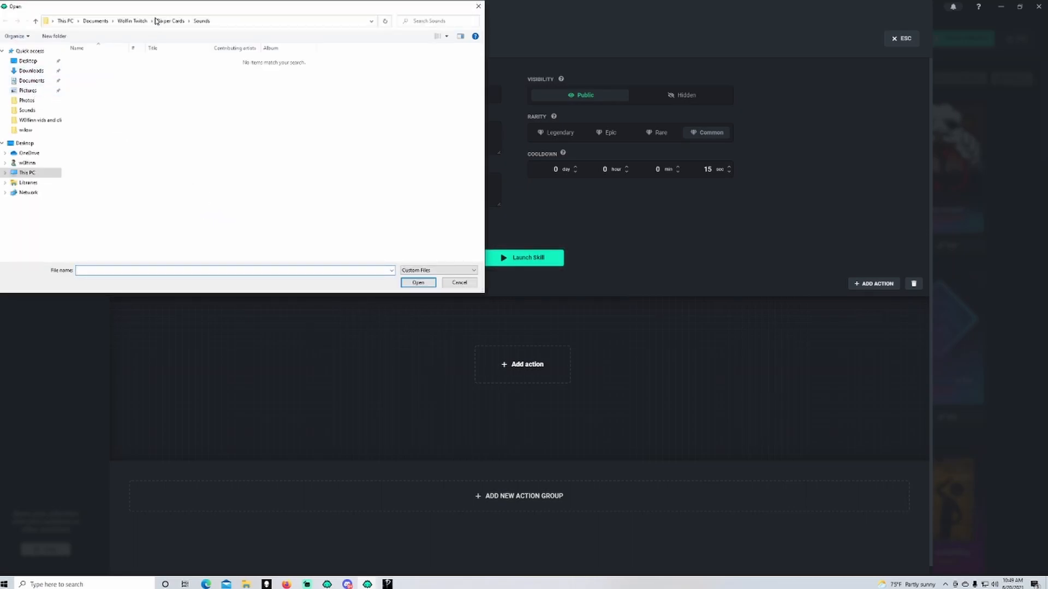
left_click(170, 20)
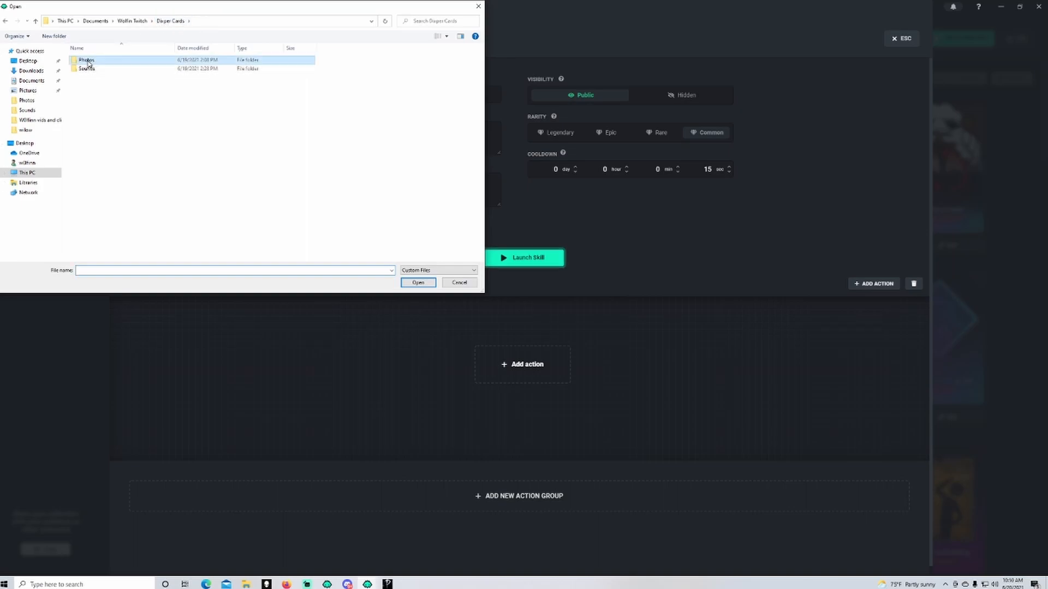
double_click(86, 60)
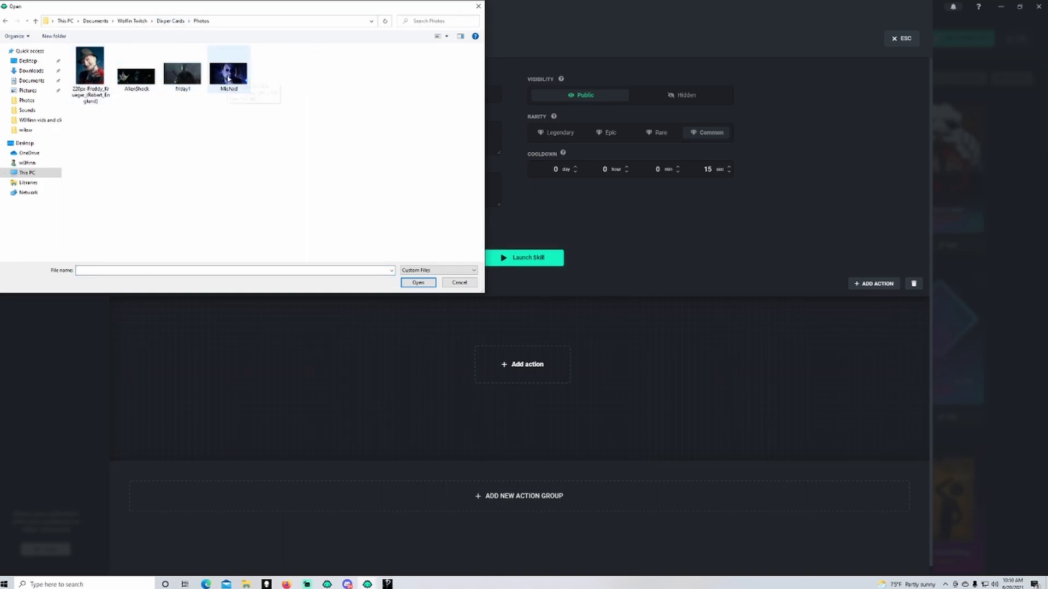
left_click(417, 283)
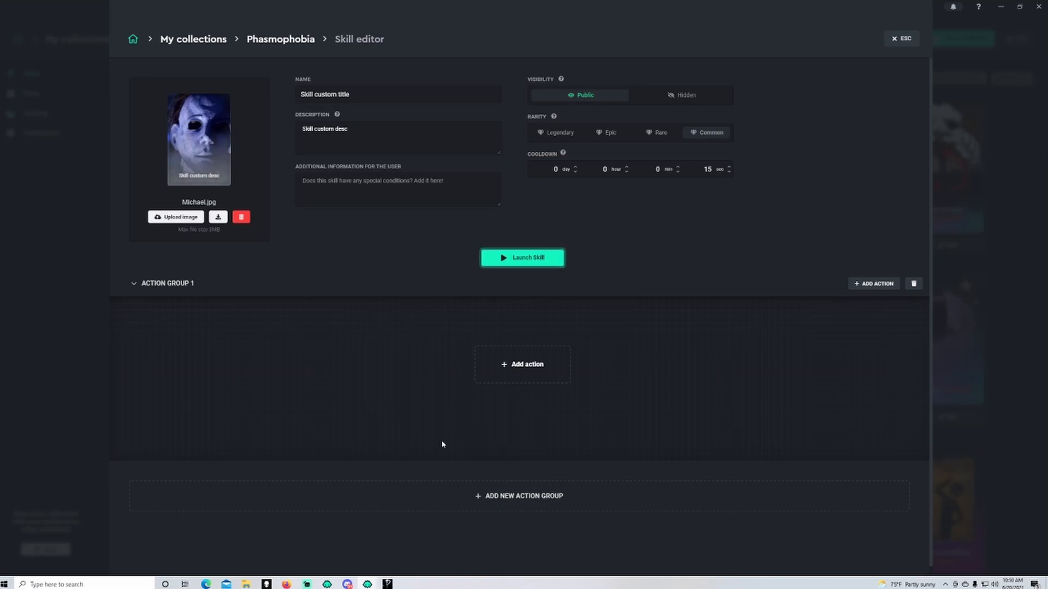
mouse_move(669, 206)
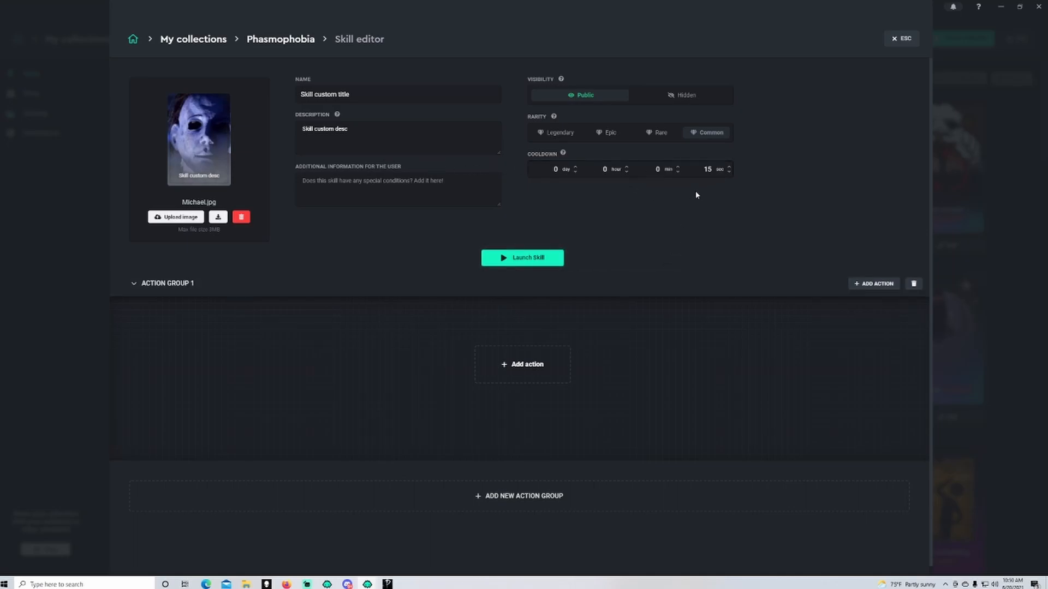
mouse_move(522, 258)
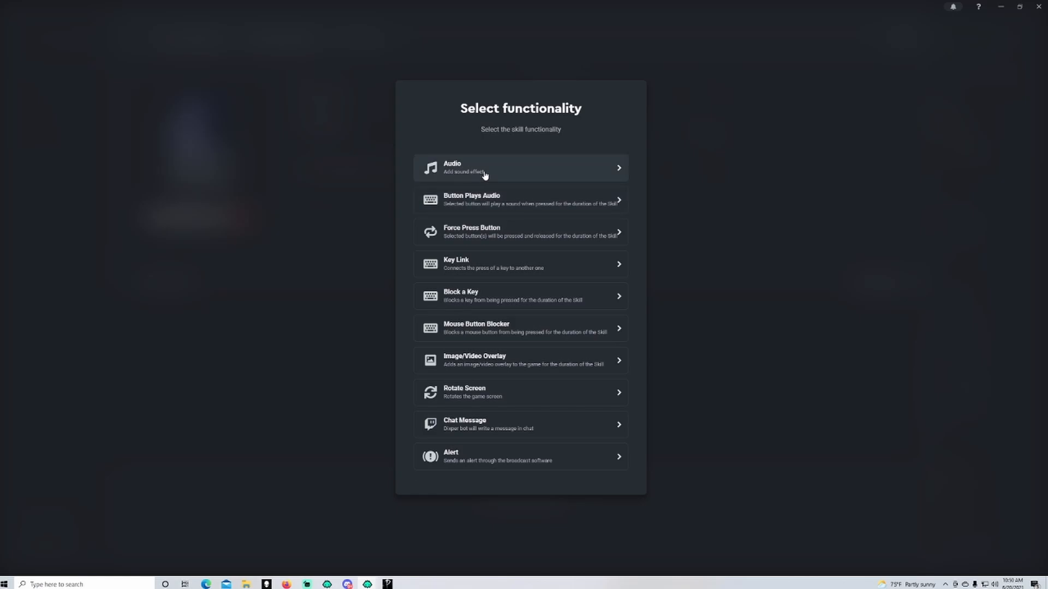
mouse_move(487, 203)
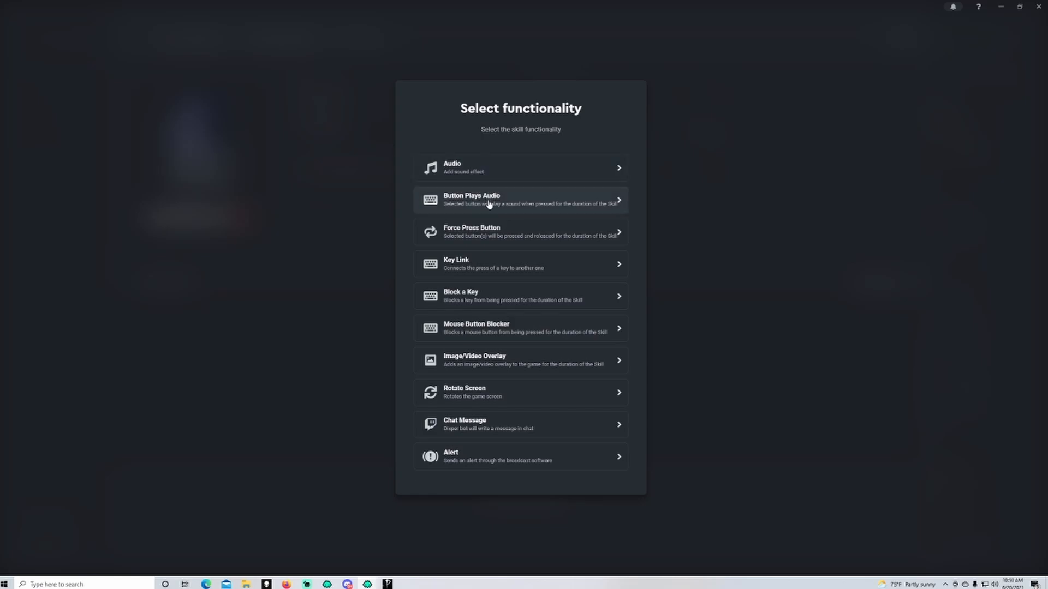
mouse_move(484, 211)
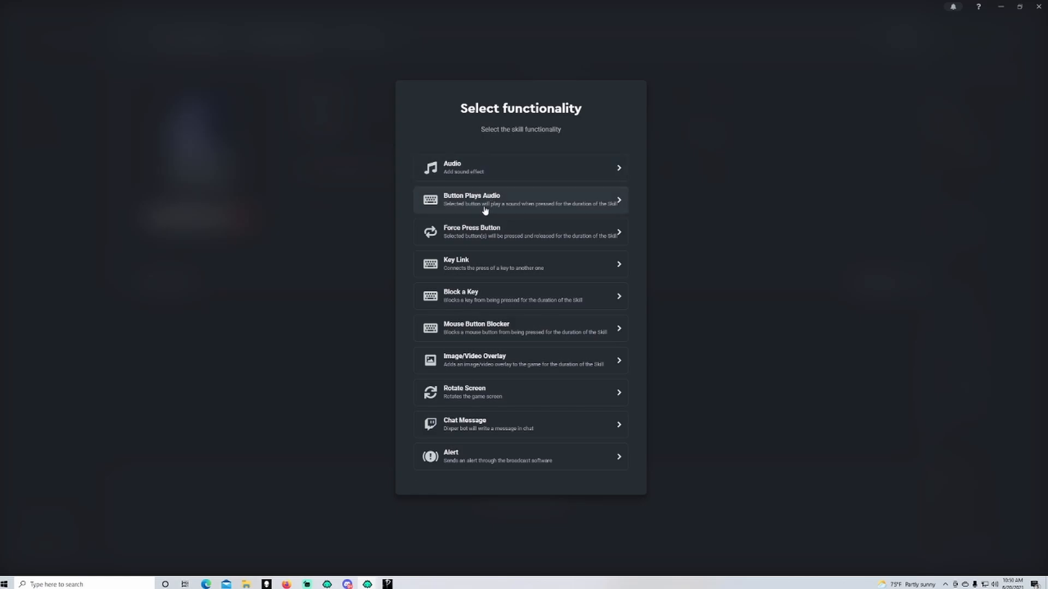
mouse_move(499, 211)
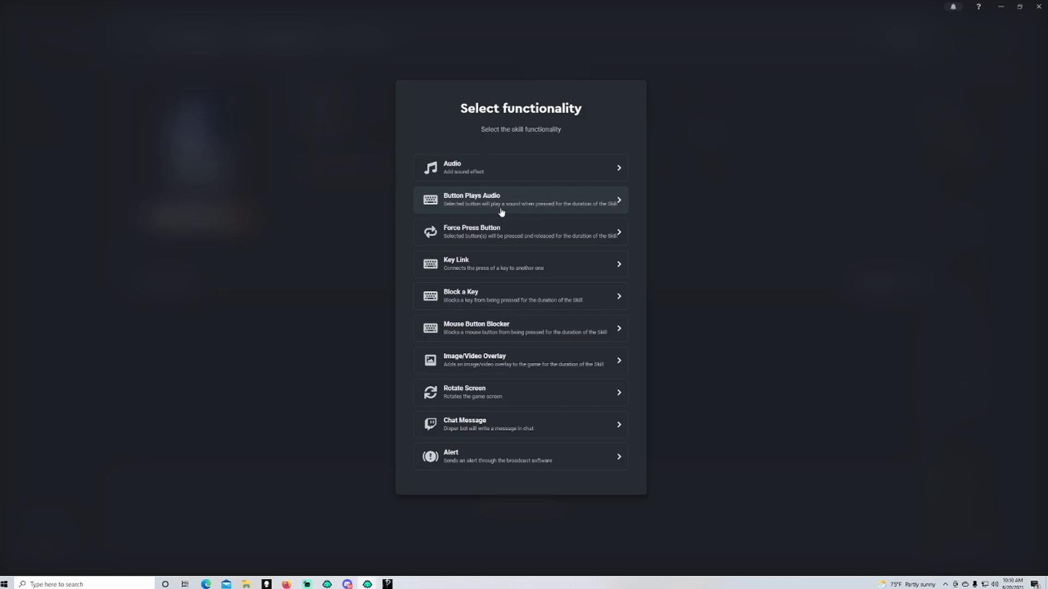
mouse_move(506, 208)
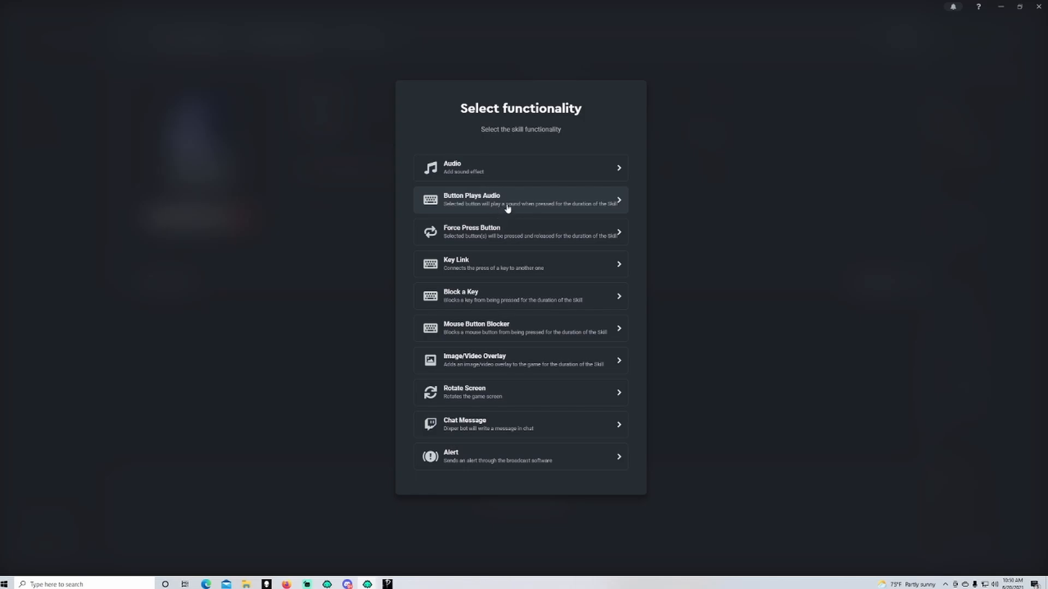
mouse_move(503, 213)
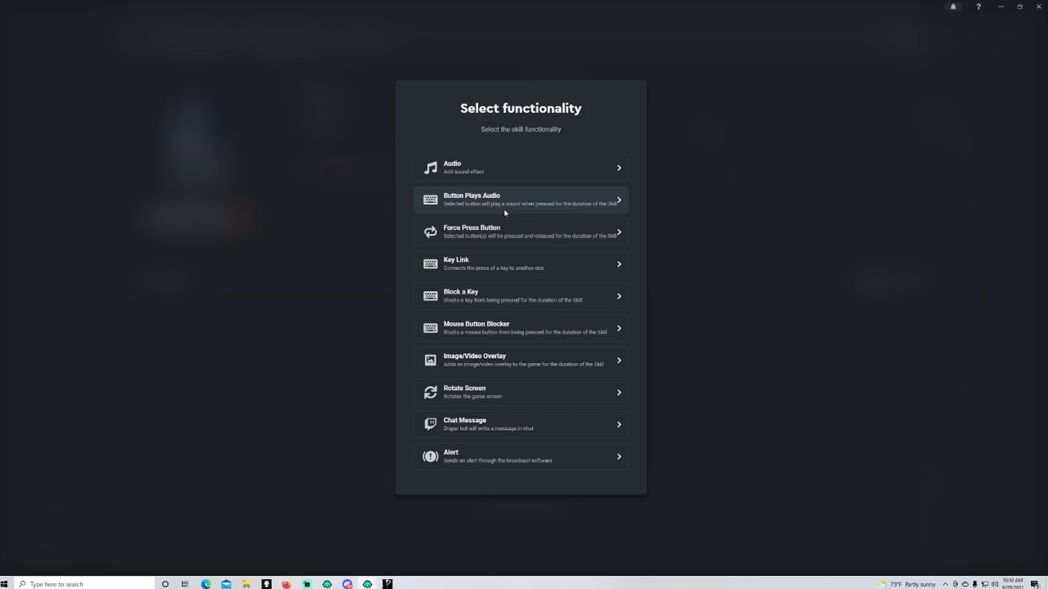
mouse_move(501, 244)
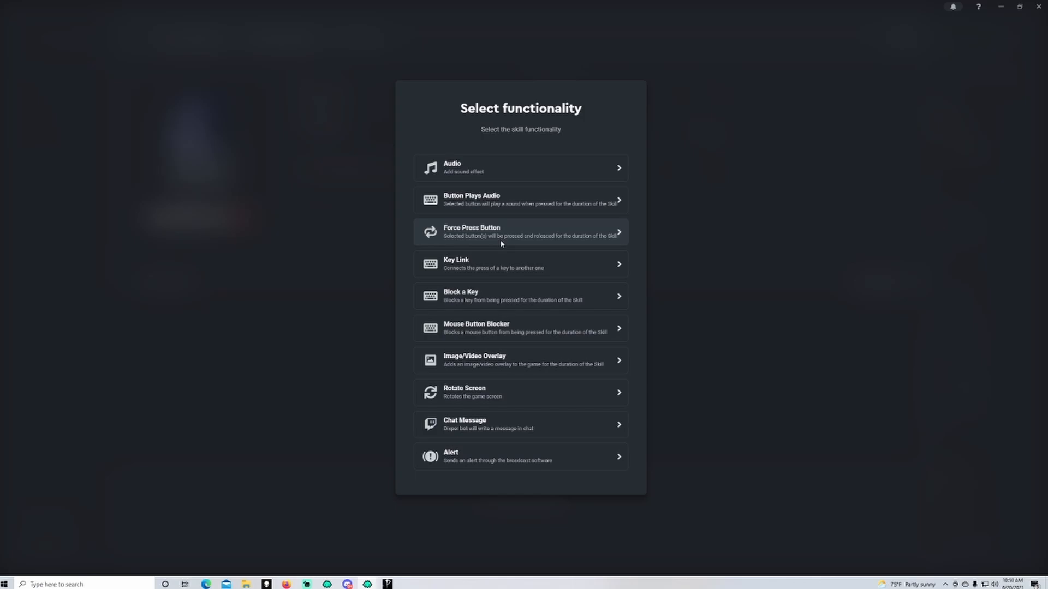
mouse_move(502, 242)
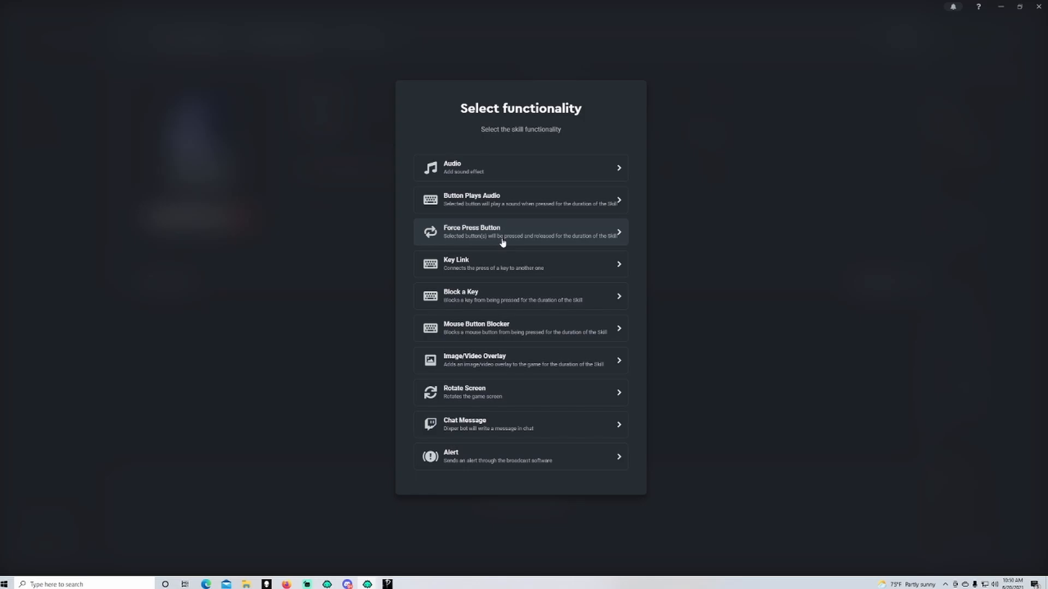
mouse_move(503, 245)
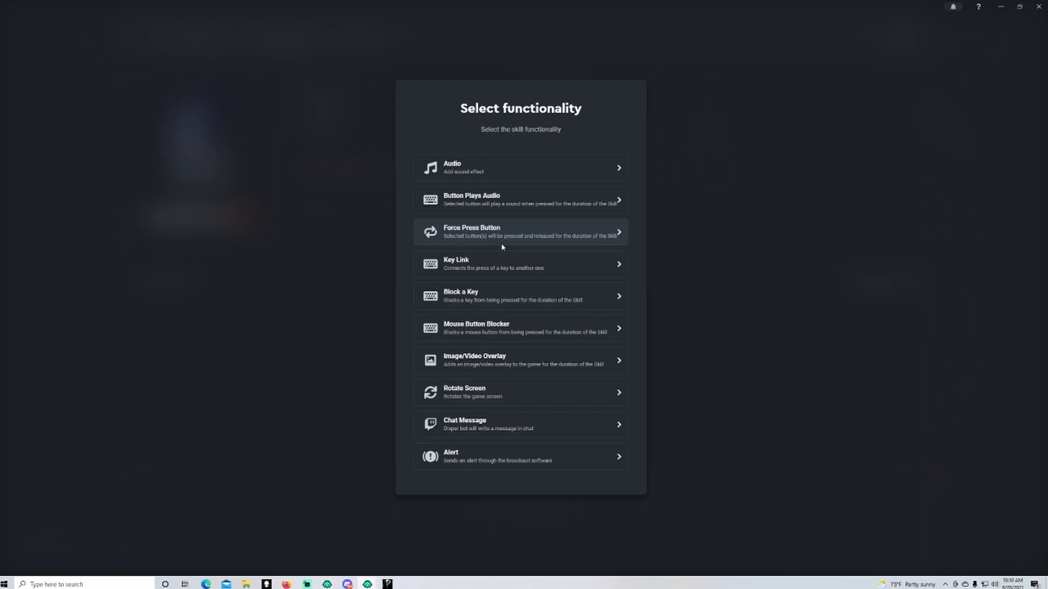
mouse_move(504, 245)
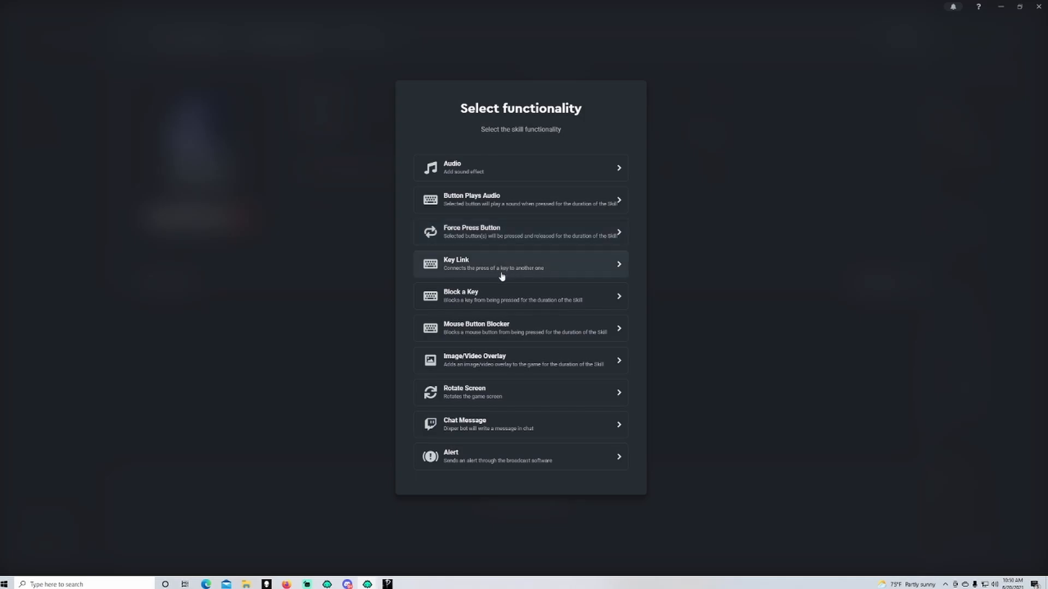
mouse_move(488, 300)
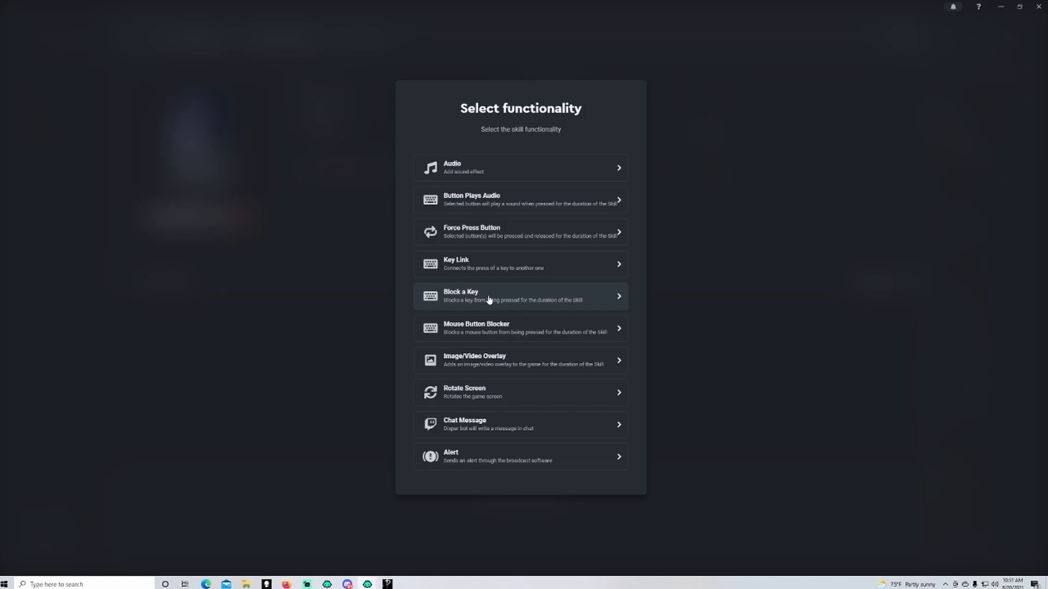
mouse_move(497, 328)
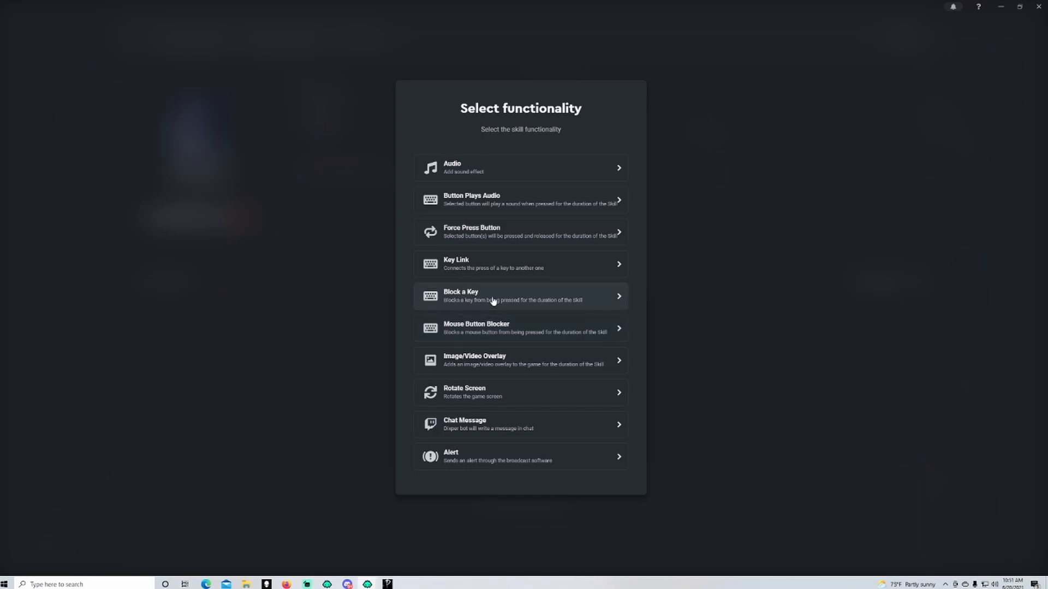
- Add a Block a Key action for Enter, then remove it
left_click(520, 295)
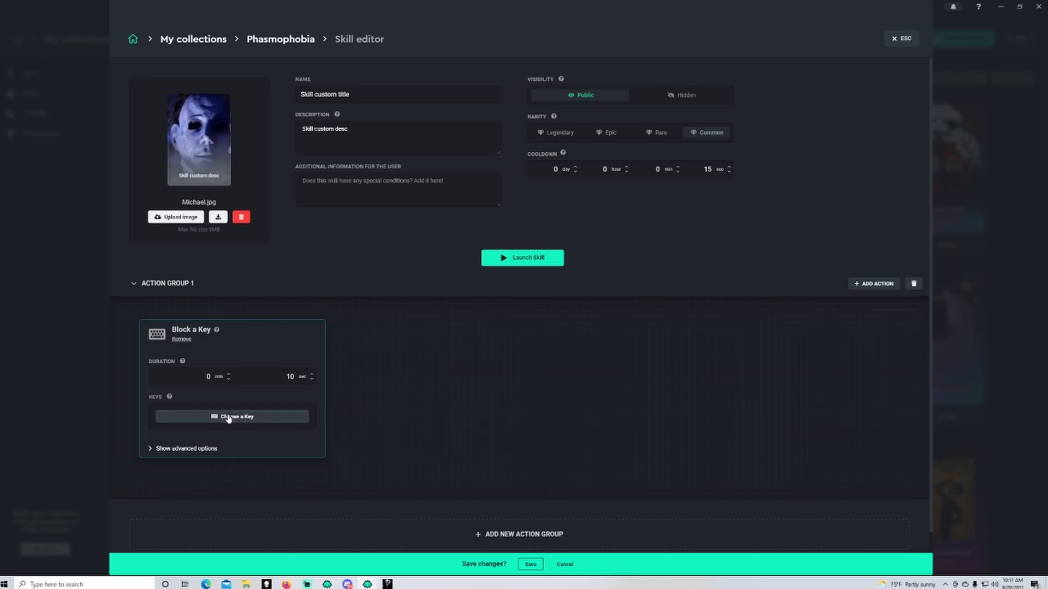
left_click(232, 417)
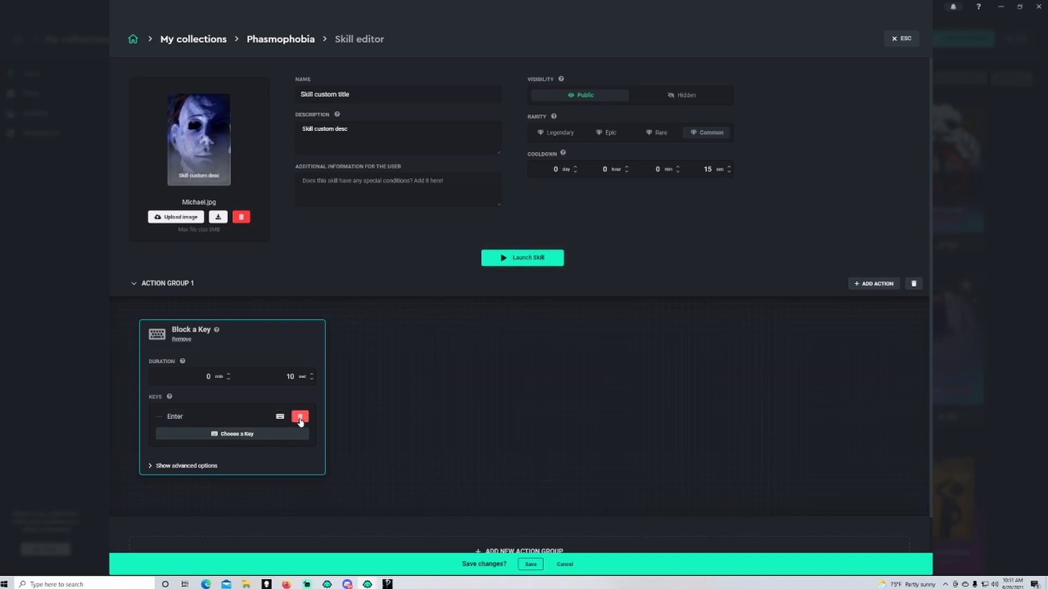
left_click(299, 416)
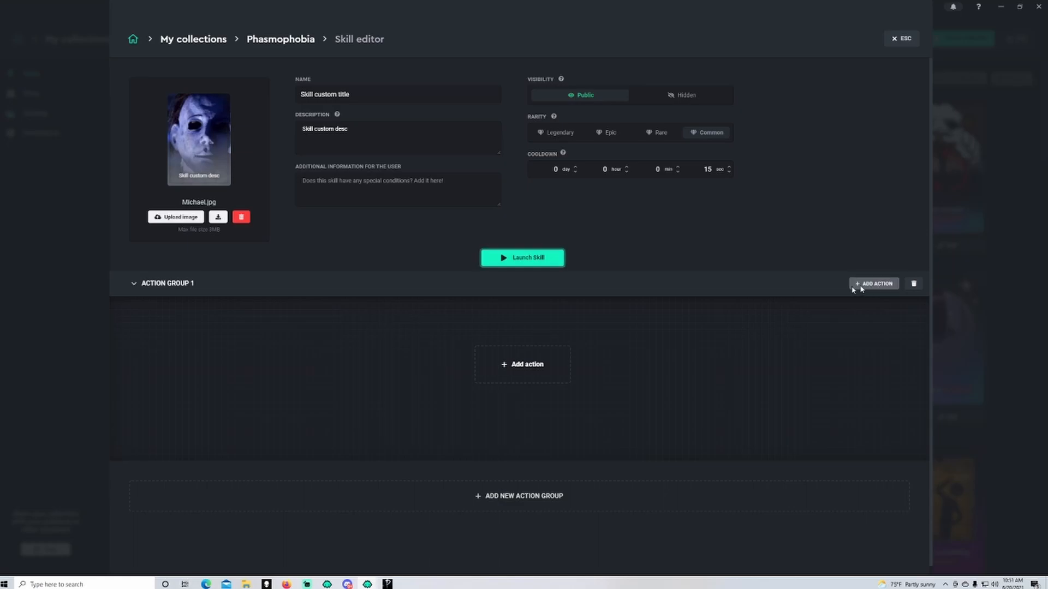
- Add an Image/Video Overlay action using Michael.jpg and save the skill
left_click(521, 364)
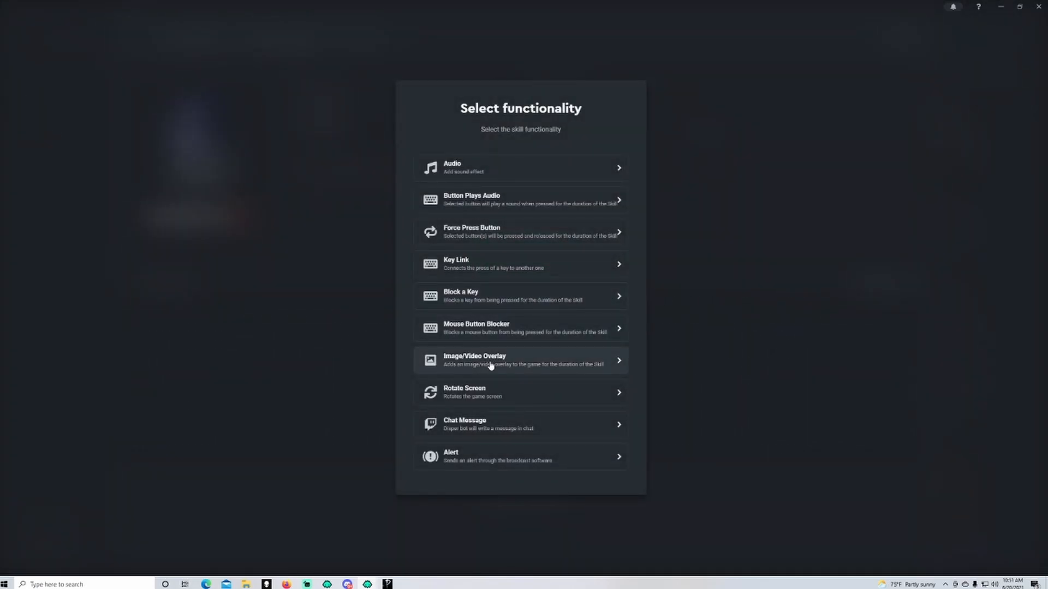
left_click(521, 360)
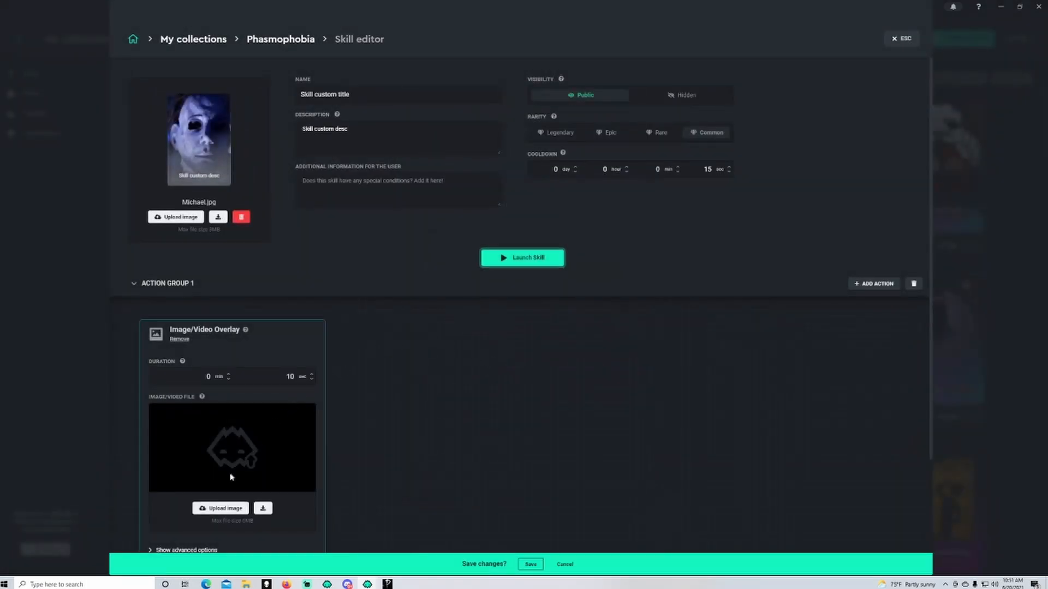
left_click(220, 508)
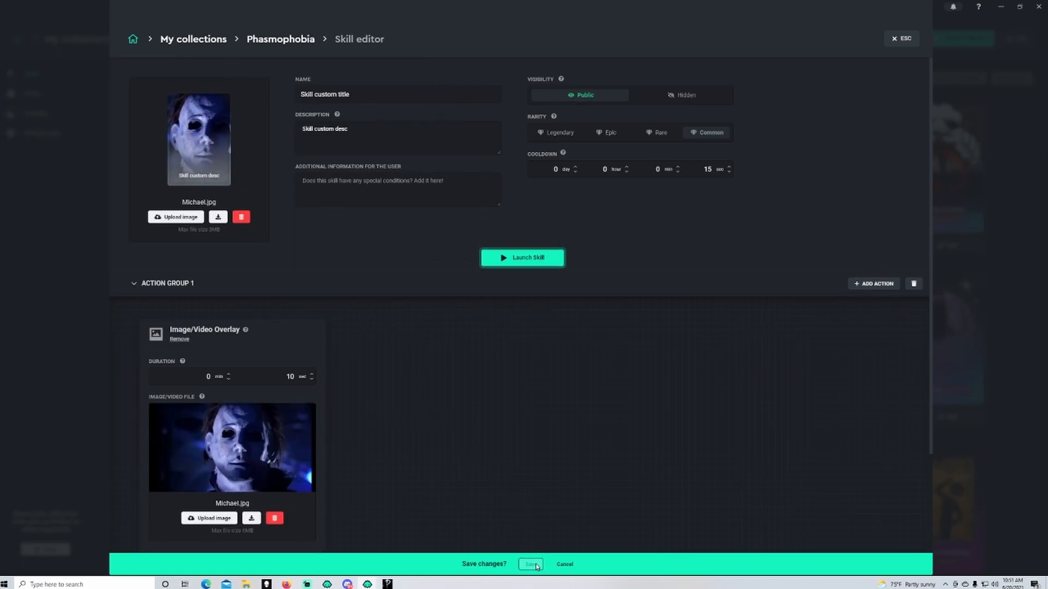
left_click(873, 283)
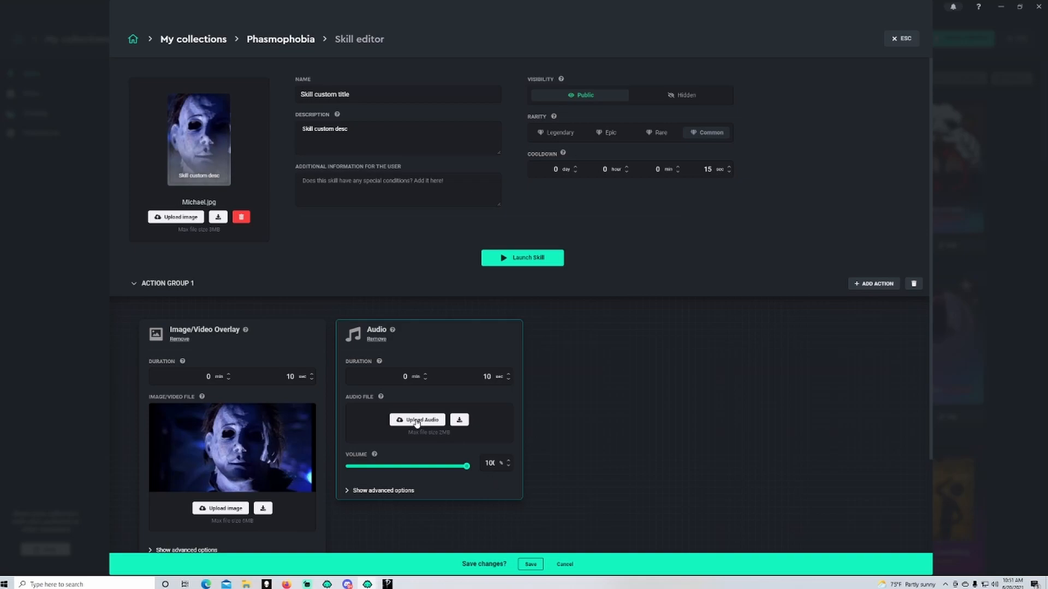
- Upload the two-second sound from Dixper Cards to the Audio action
left_click(417, 420)
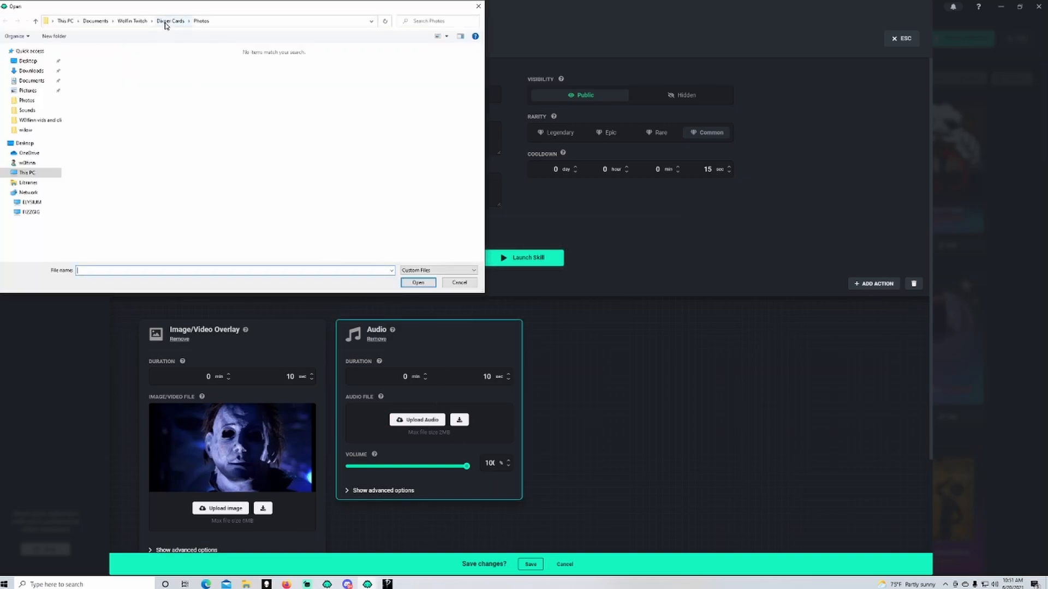
left_click(169, 20)
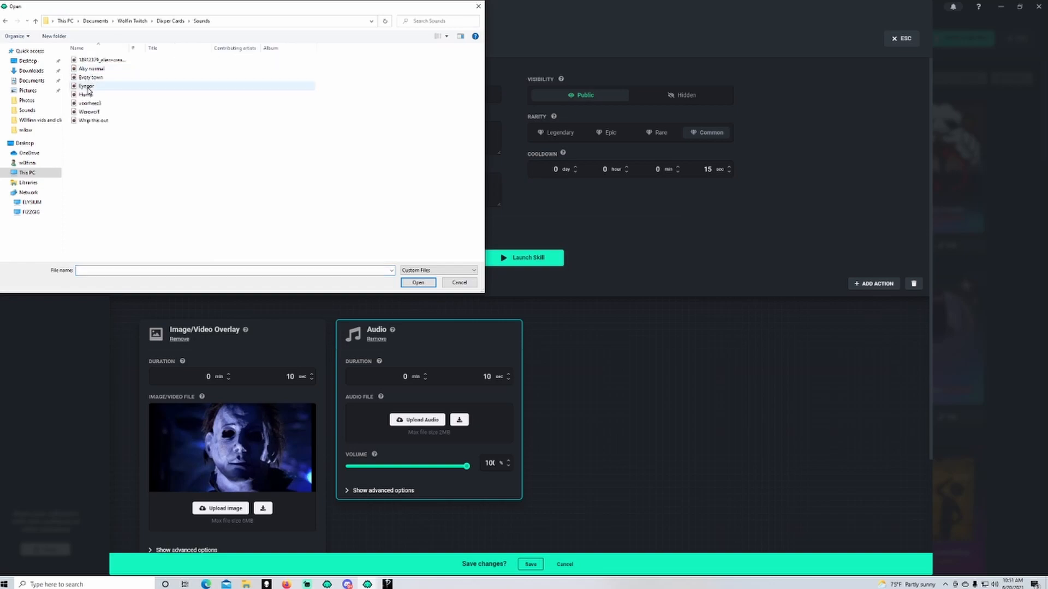
left_click(417, 282)
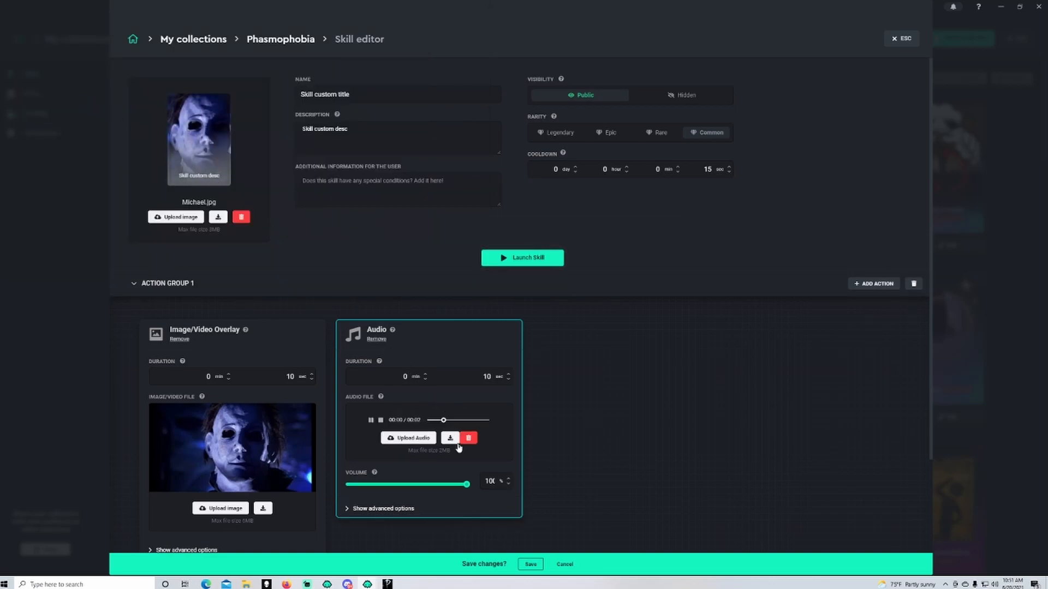
- Lower the Audio action volume to 63%
left_click_drag(466, 484, 458, 484)
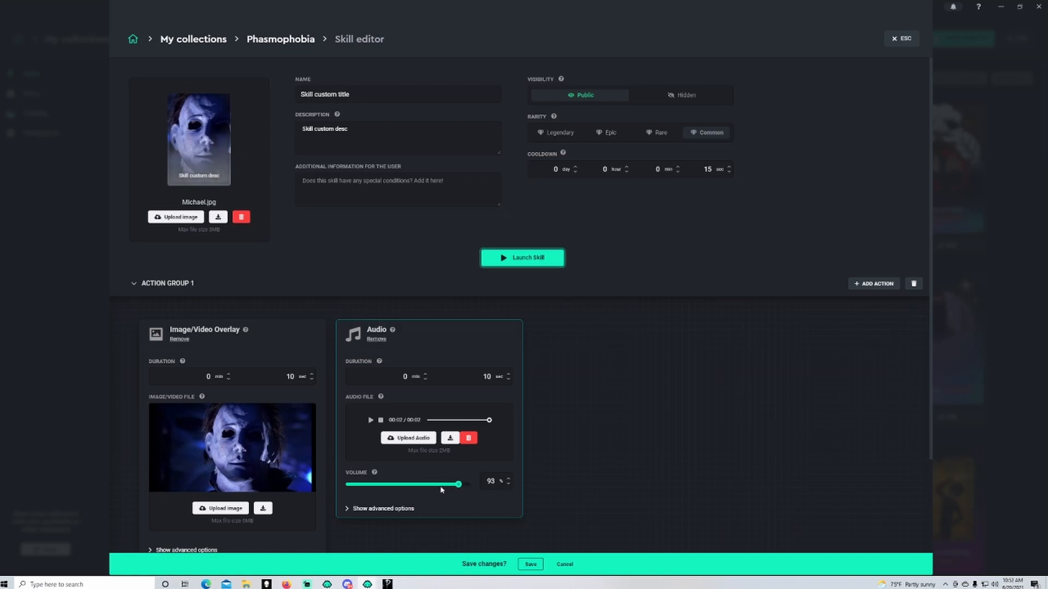
left_click_drag(457, 484, 416, 485)
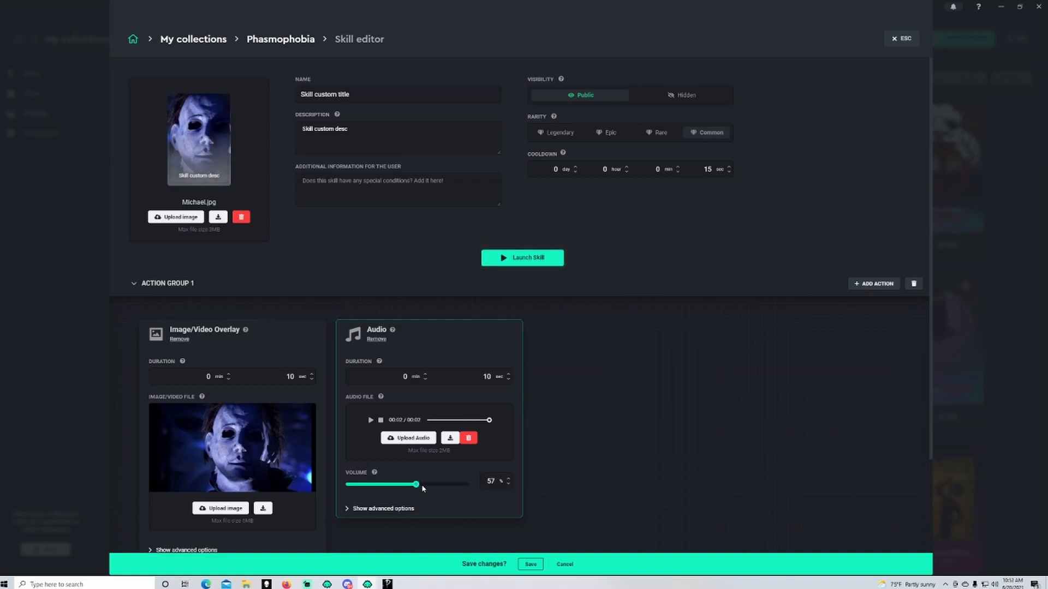
left_click_drag(416, 484, 423, 485)
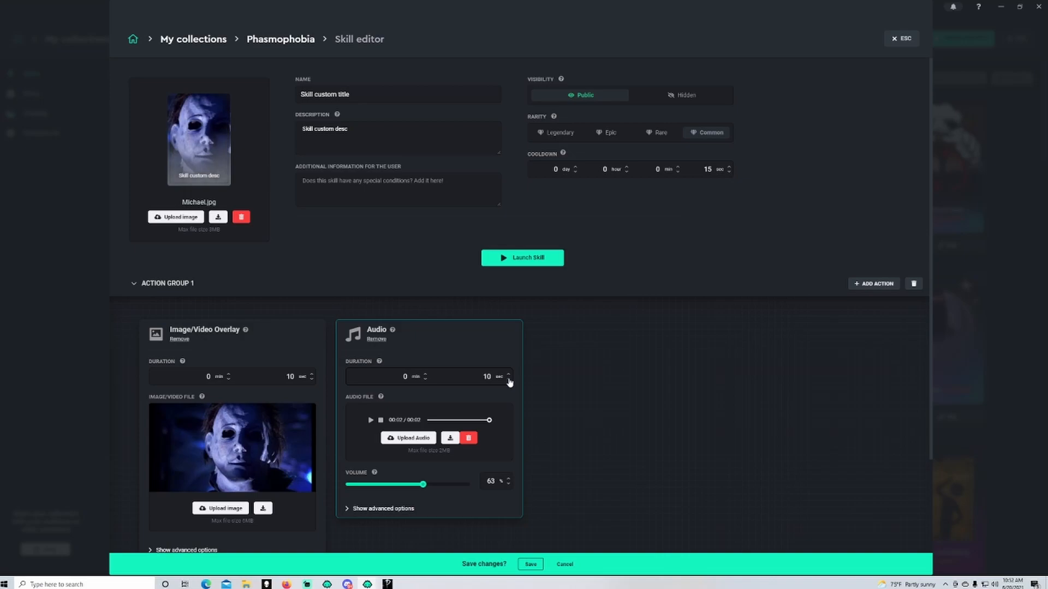
- Set Audio and Image/Video Overlay durations to 2 seconds each and save
left_click(508, 380)
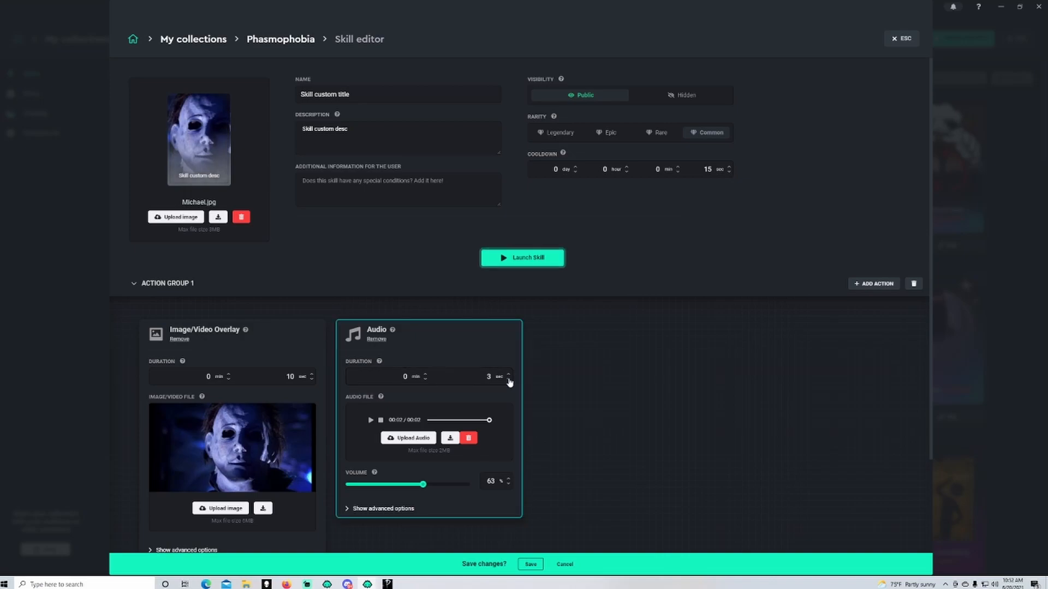
left_click(508, 380)
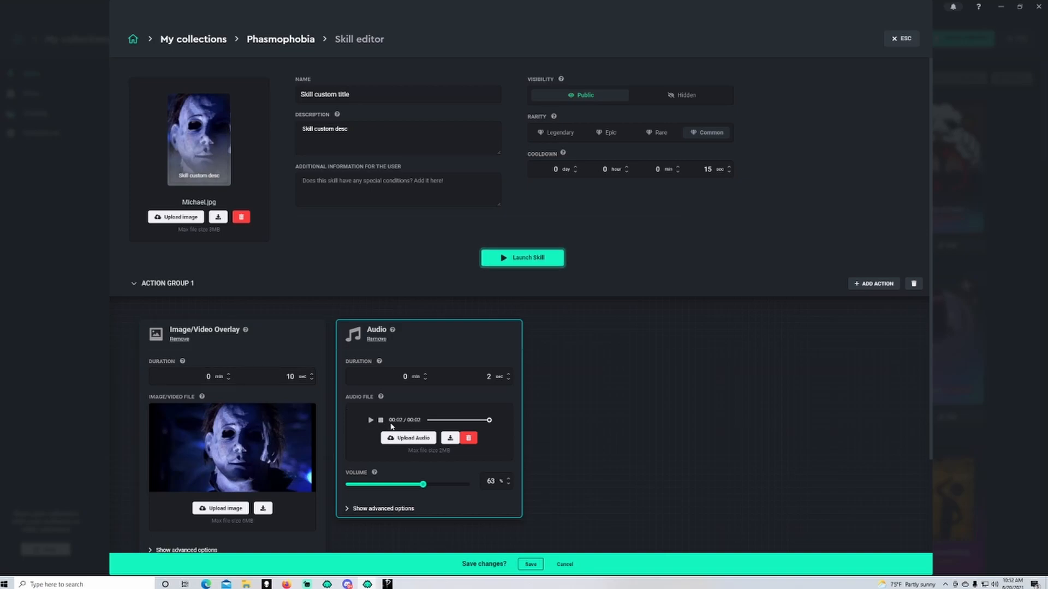
mouse_move(426, 426)
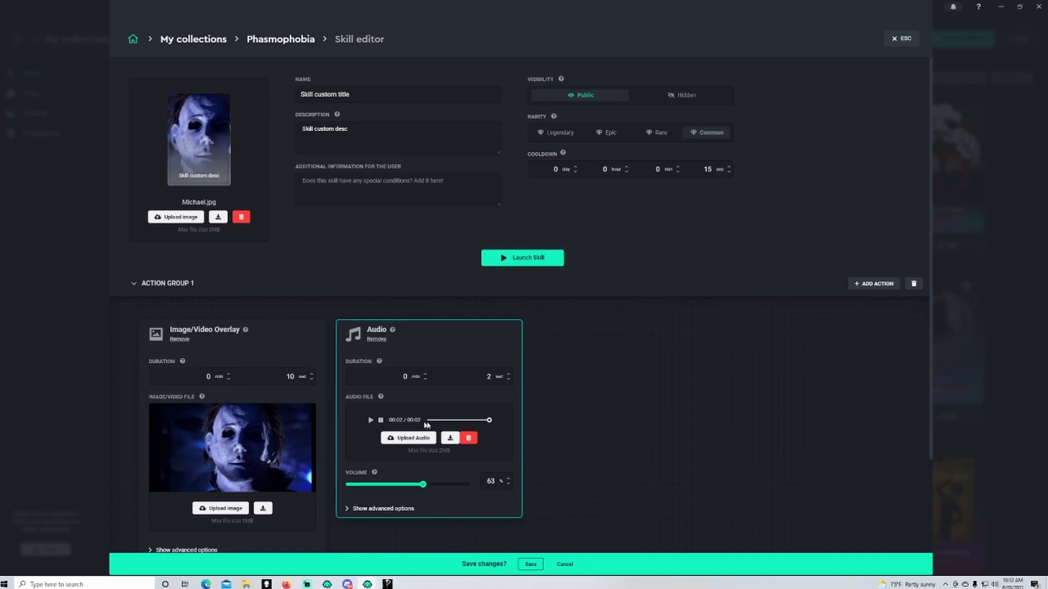
left_click(311, 380)
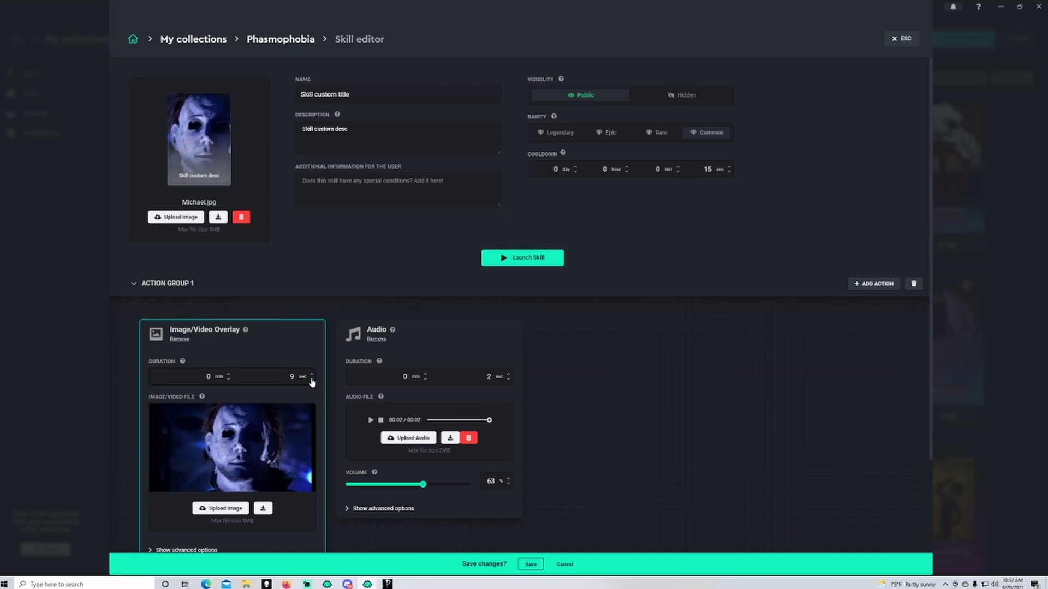
left_click(310, 380)
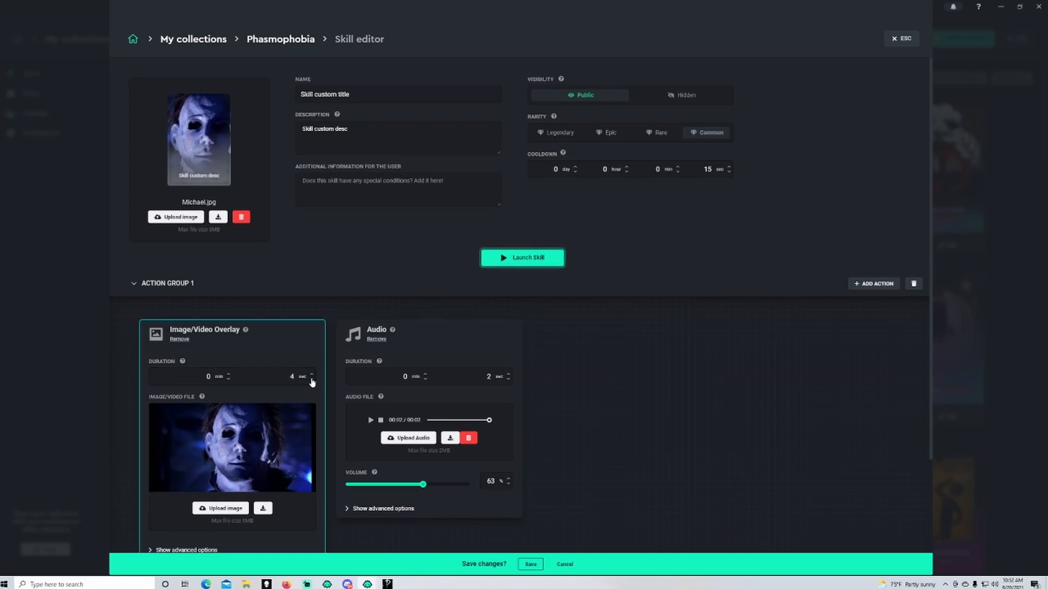
left_click(310, 379)
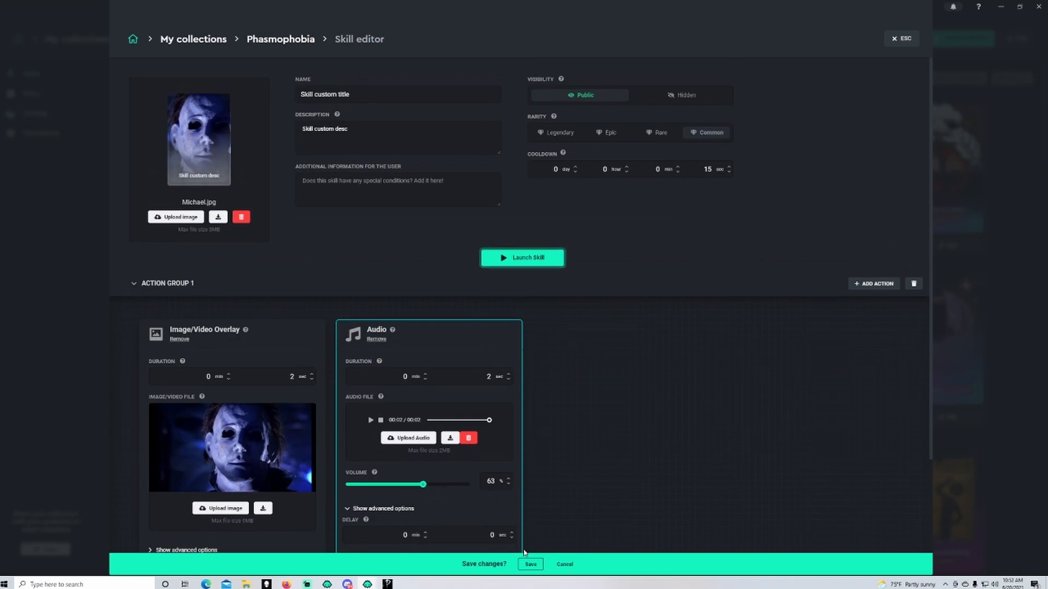
left_click(530, 564)
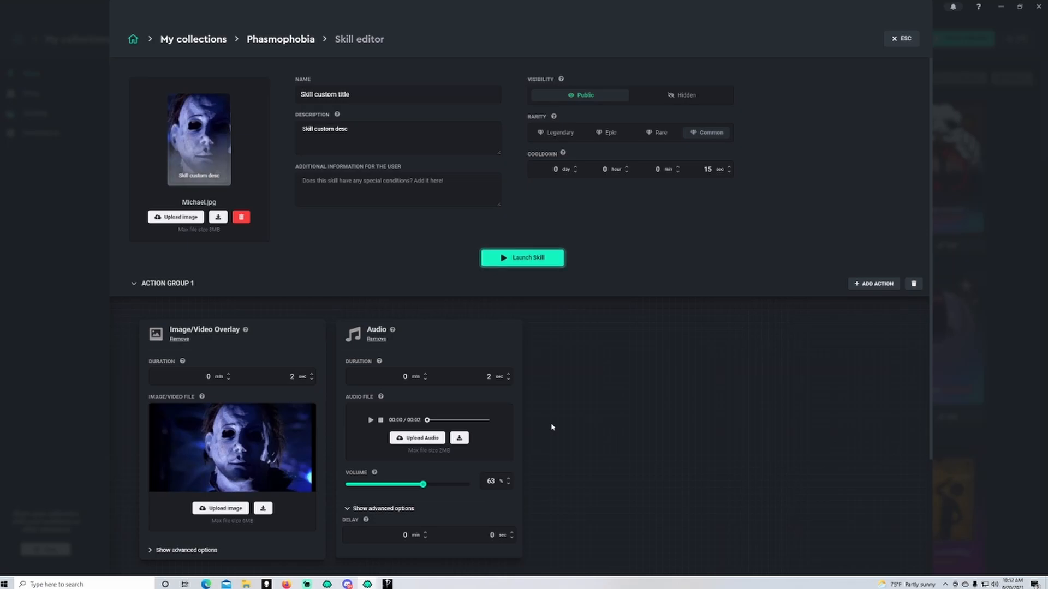
mouse_move(873, 283)
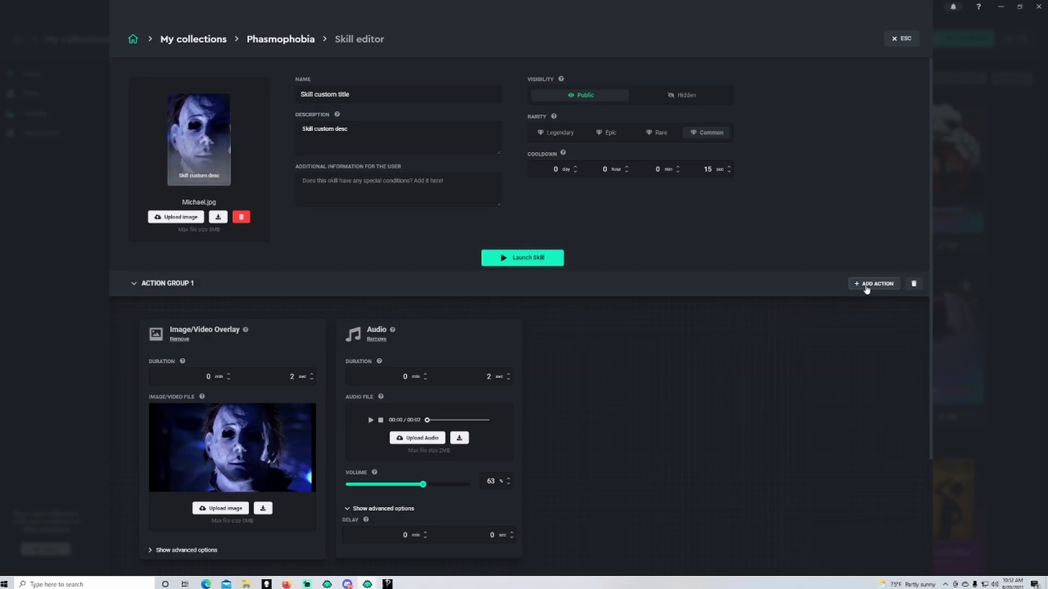
- Add a Chat Message action with the text "{{userName}} thinks your being watched"
left_click(873, 283)
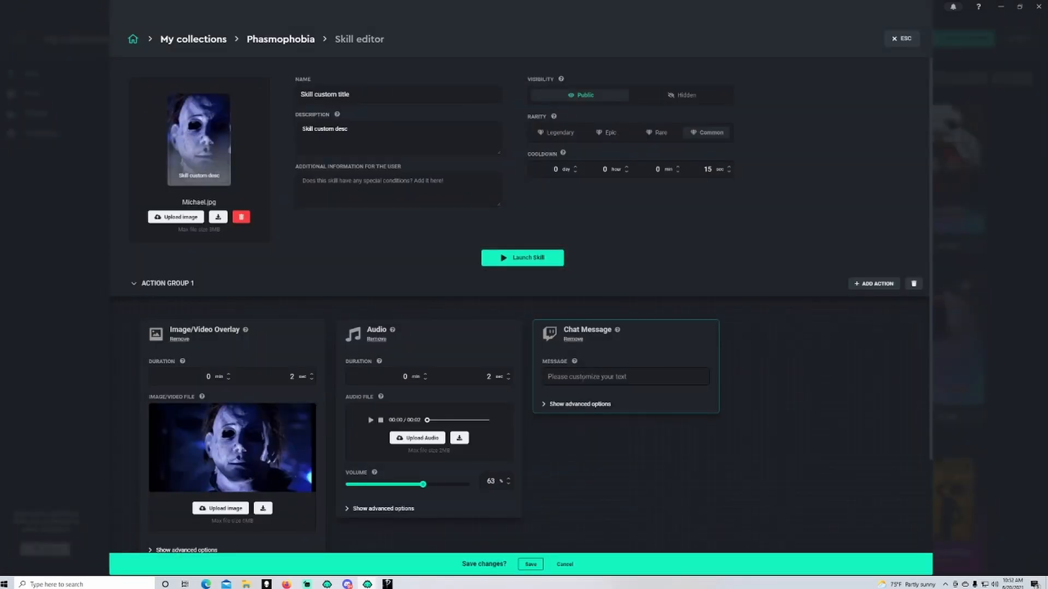
left_click(623, 376)
type("{{")
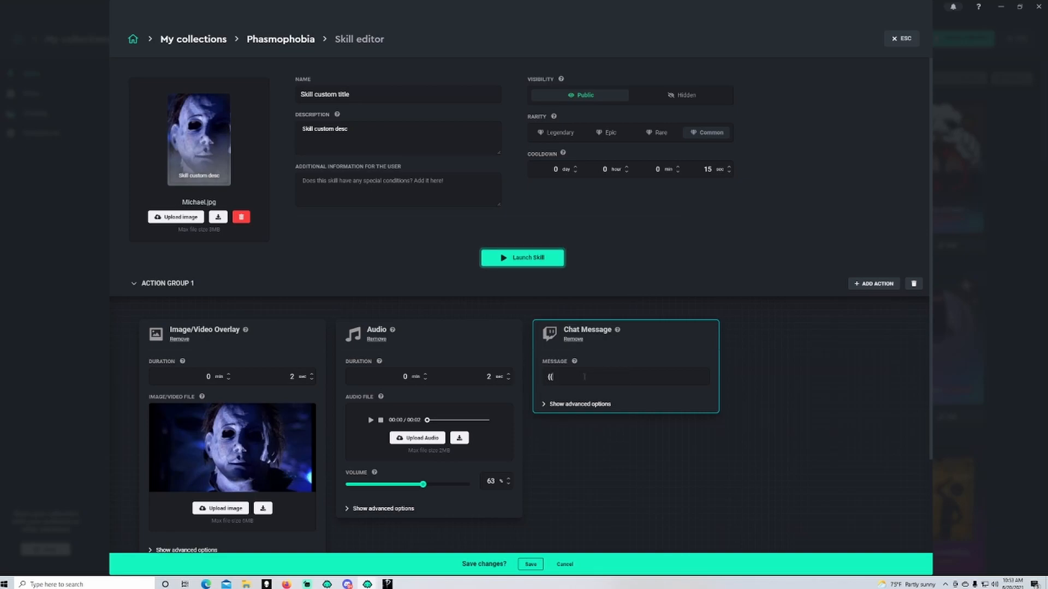
type("user")
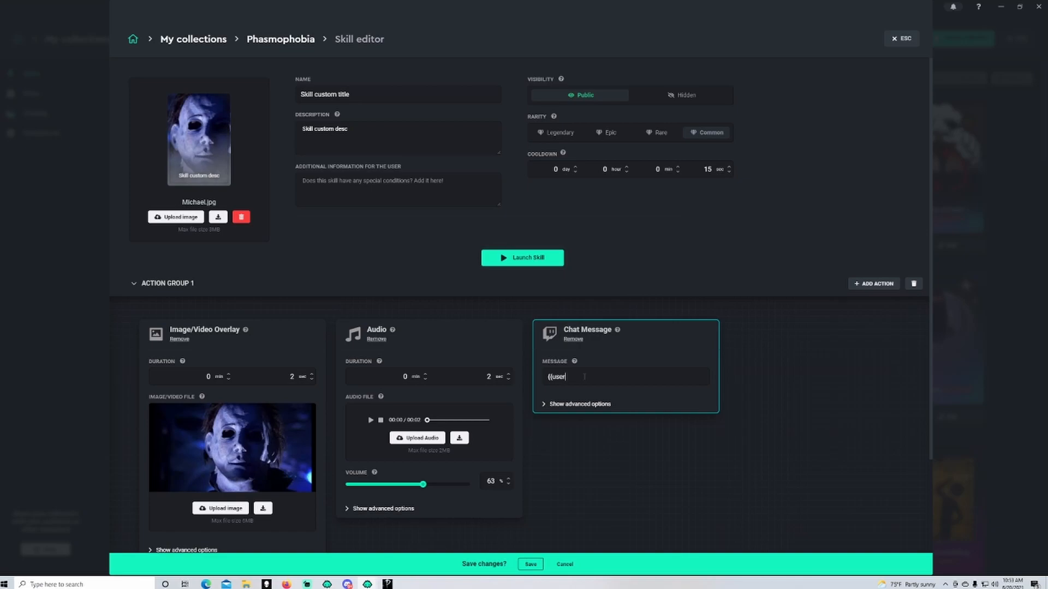
type("Name}}")
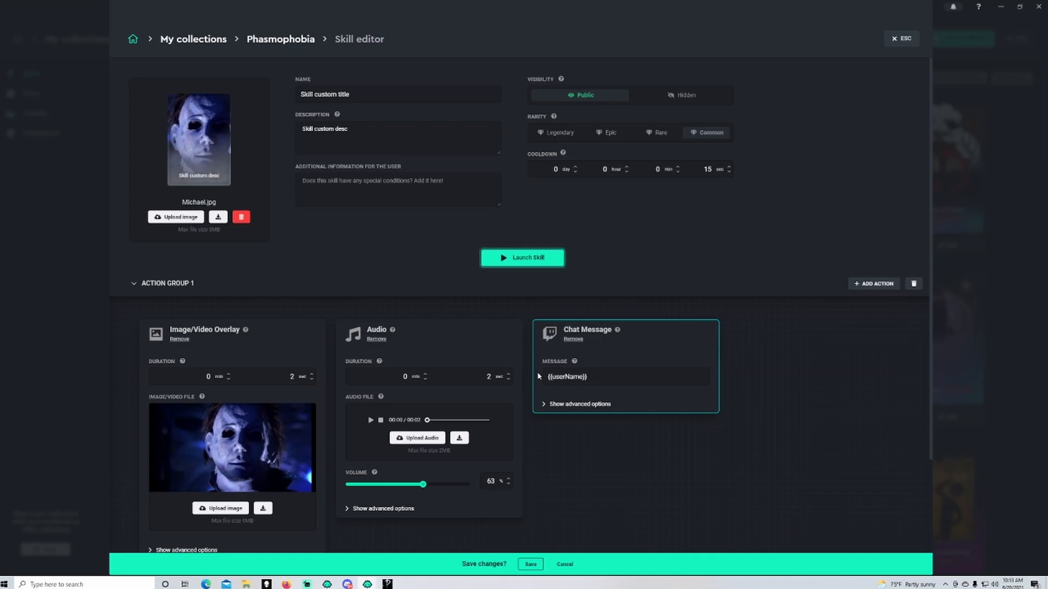
mouse_move(573, 362)
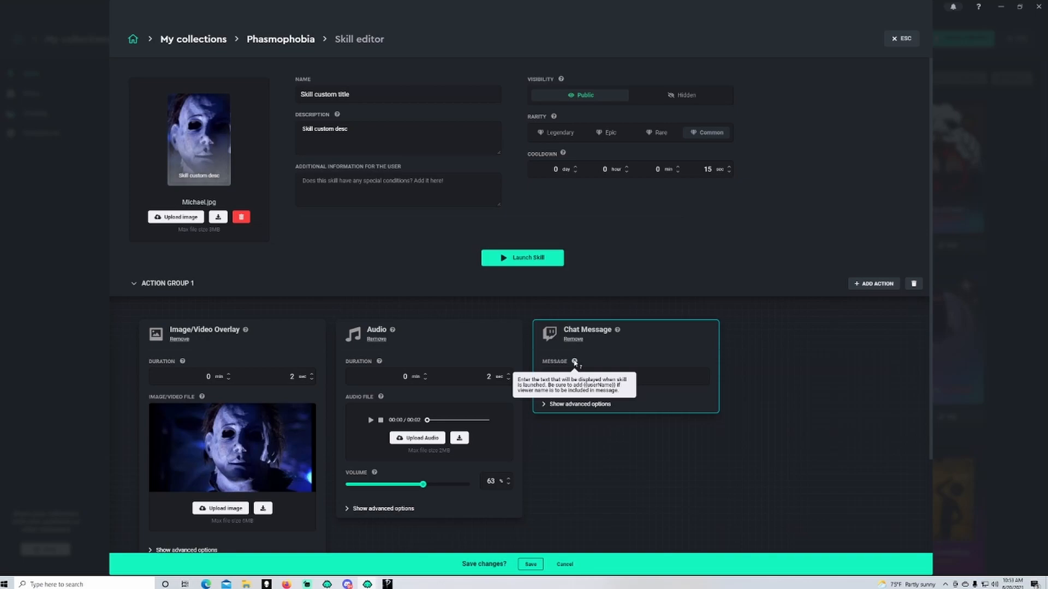
type("{{userName}}")
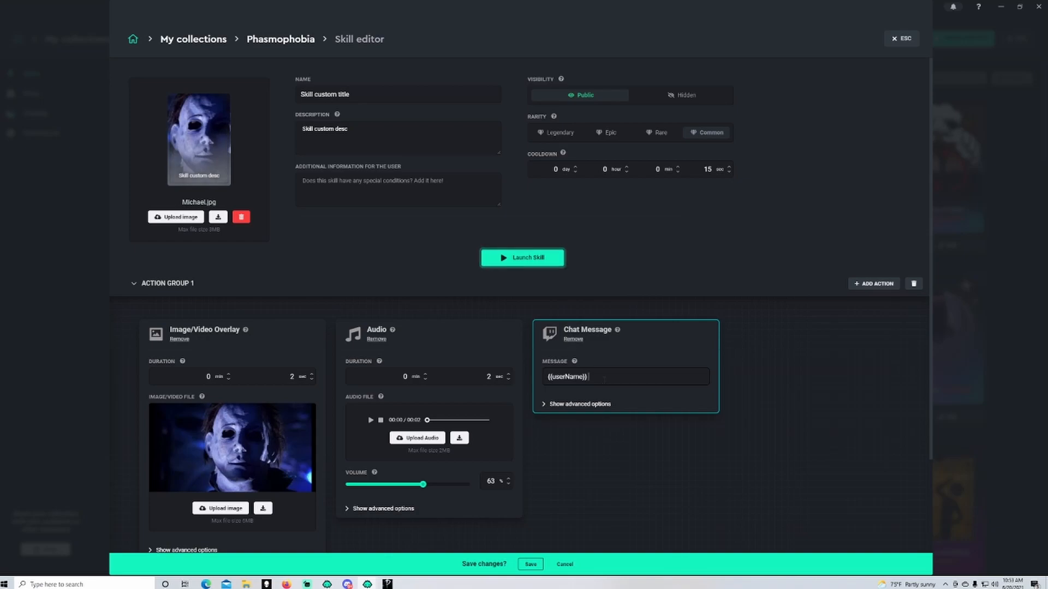
type("thinks:")
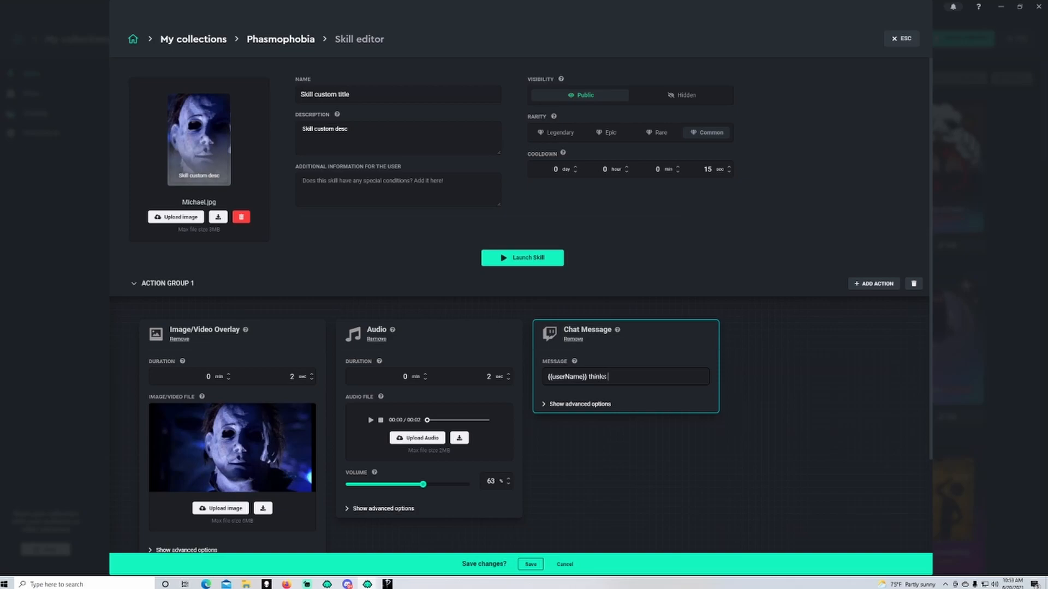
type("your being")
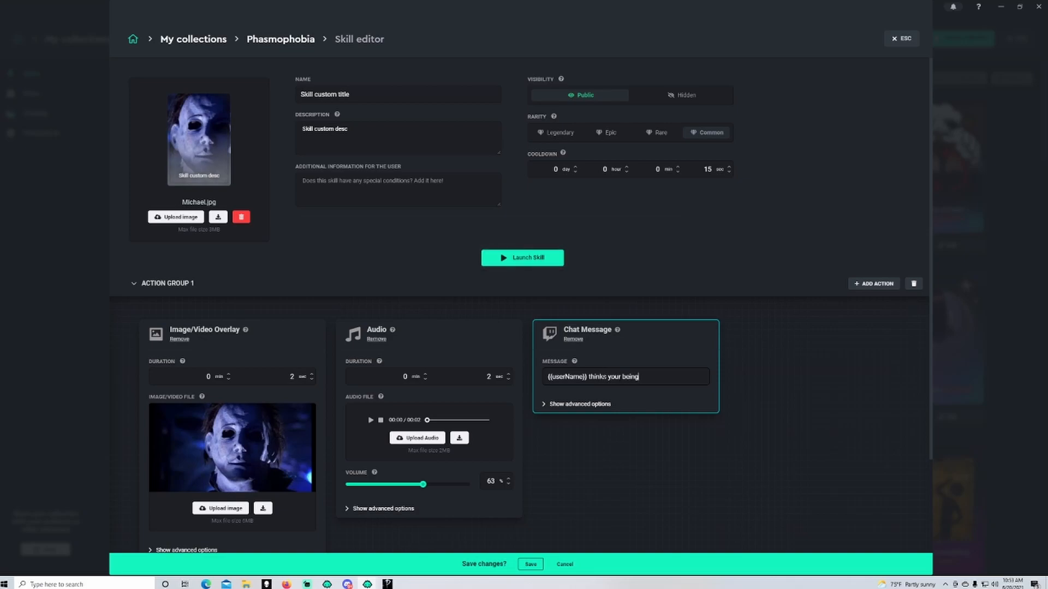
type("watched")
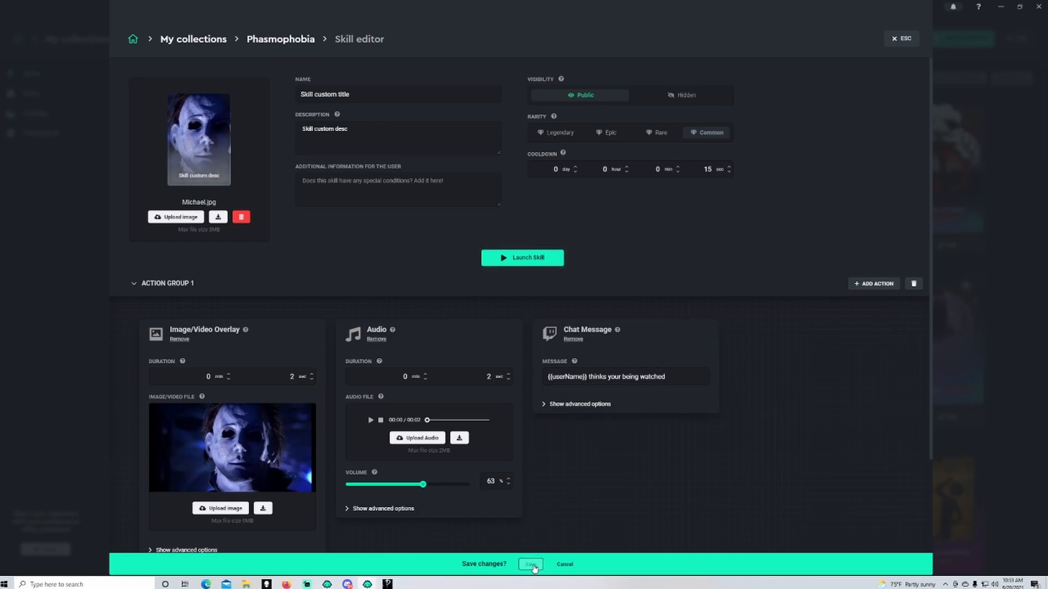
- Save the skill with its new Chat Message action
left_click(530, 564)
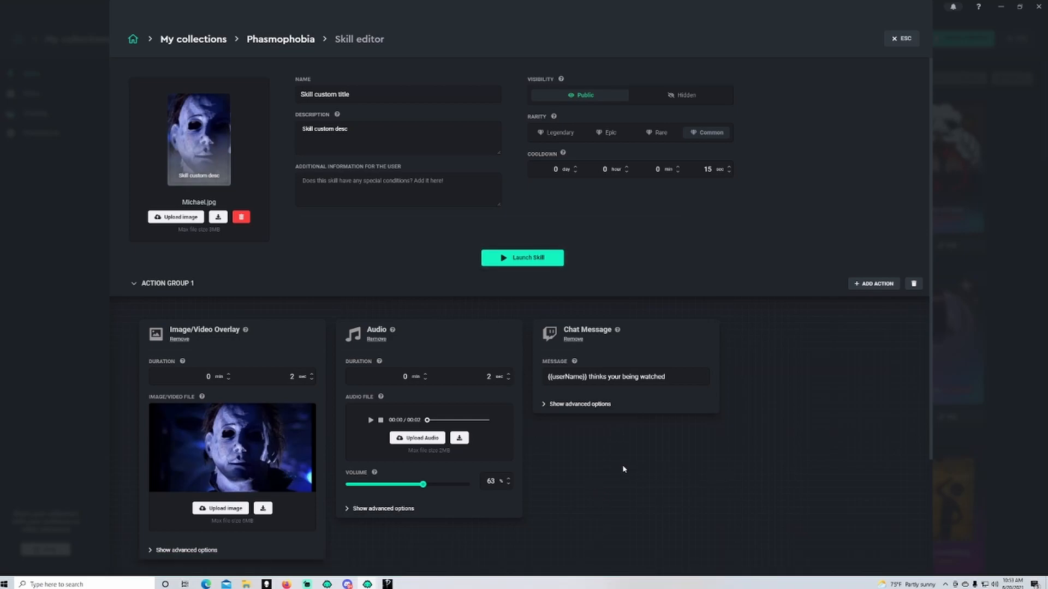
mouse_move(791, 381)
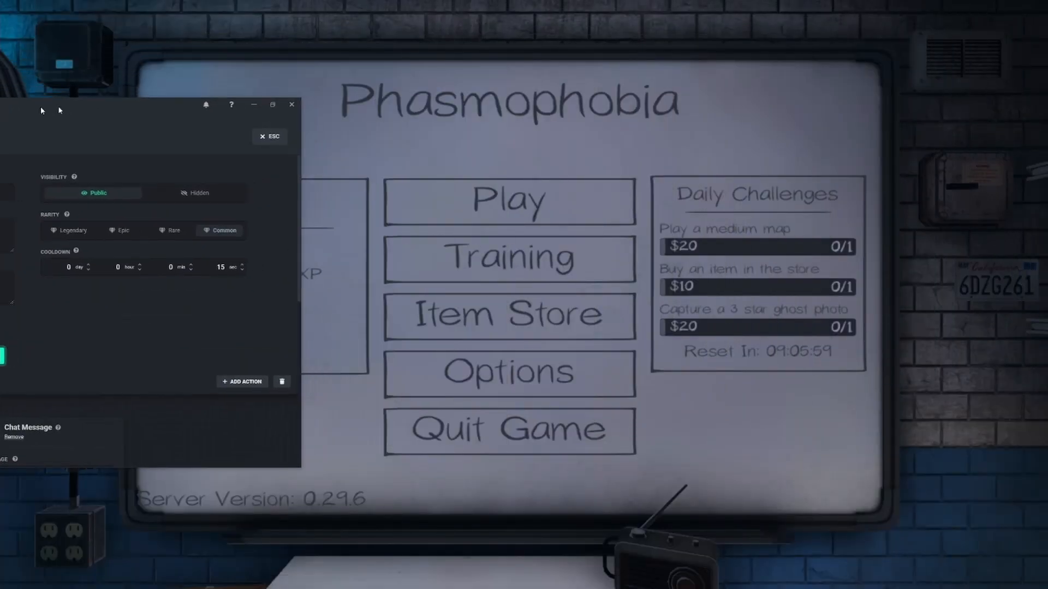
- View the Phasmophobia main menu, then maximize the Dixper skill editor again
left_click(292, 105)
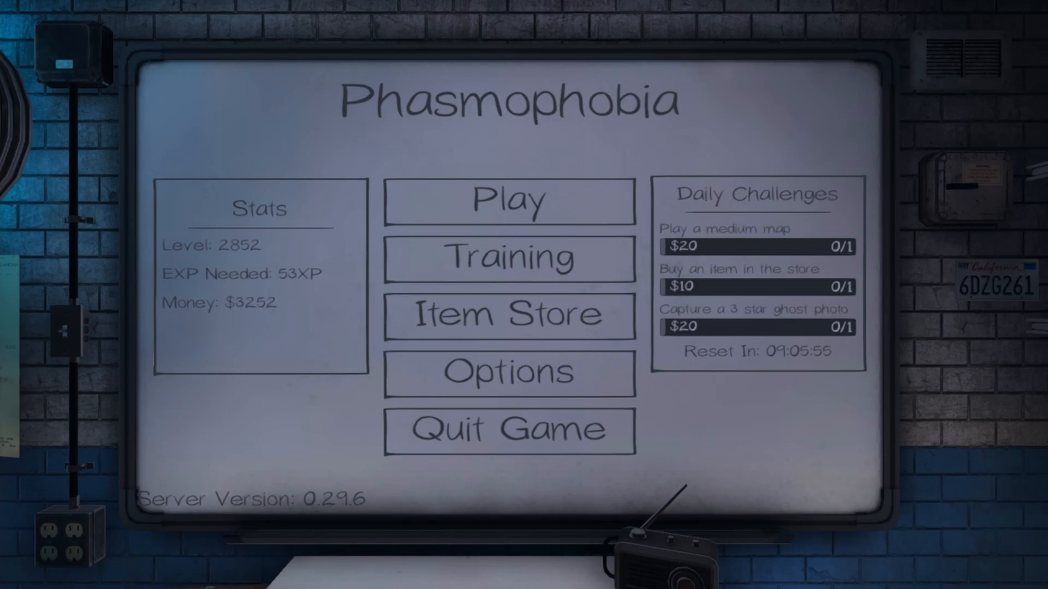
mouse_move(319, 269)
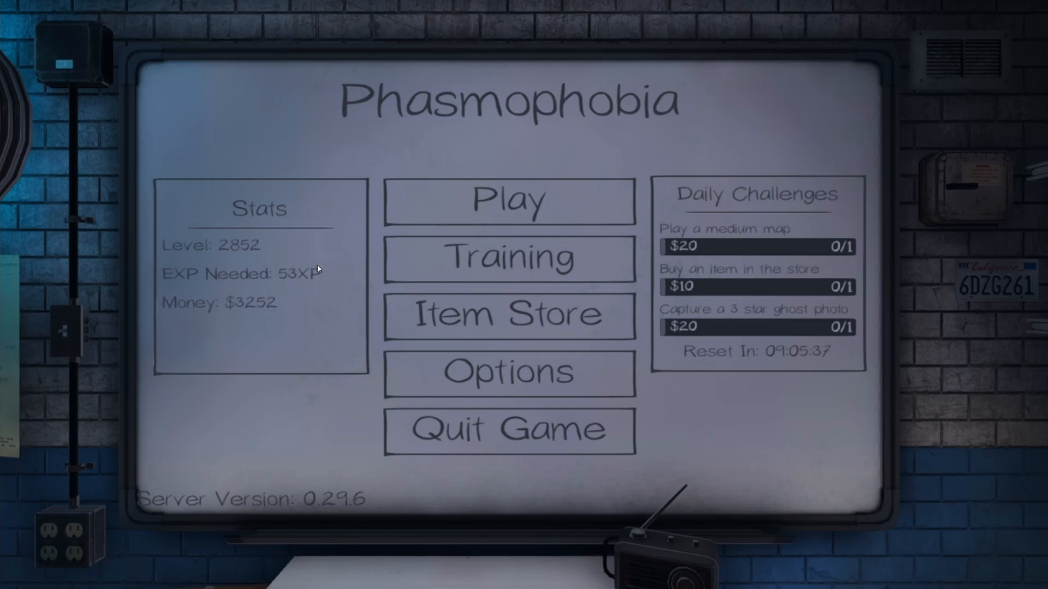
mouse_move(100, 294)
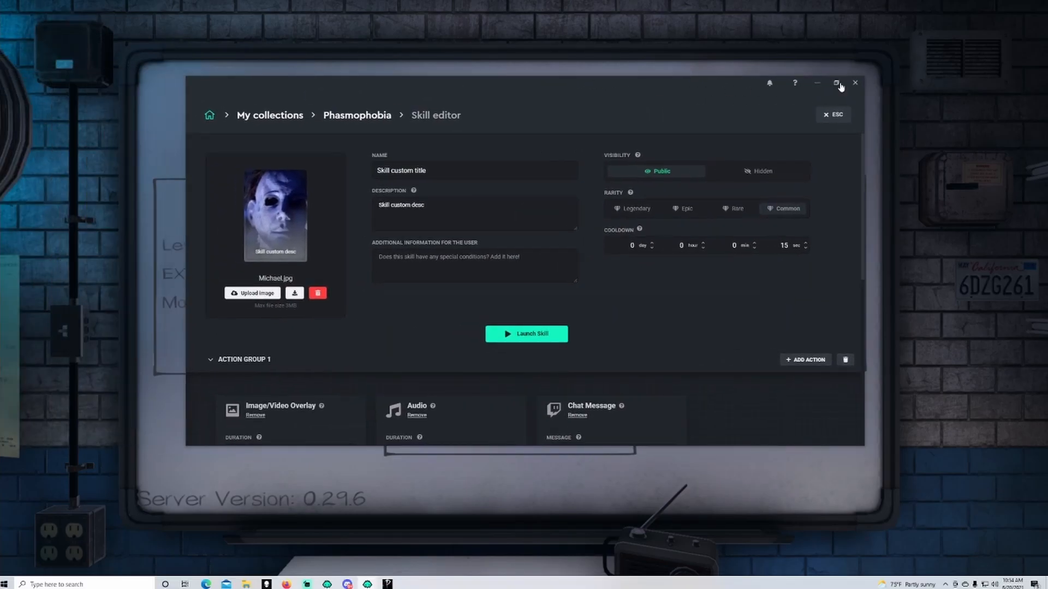
left_click(837, 83)
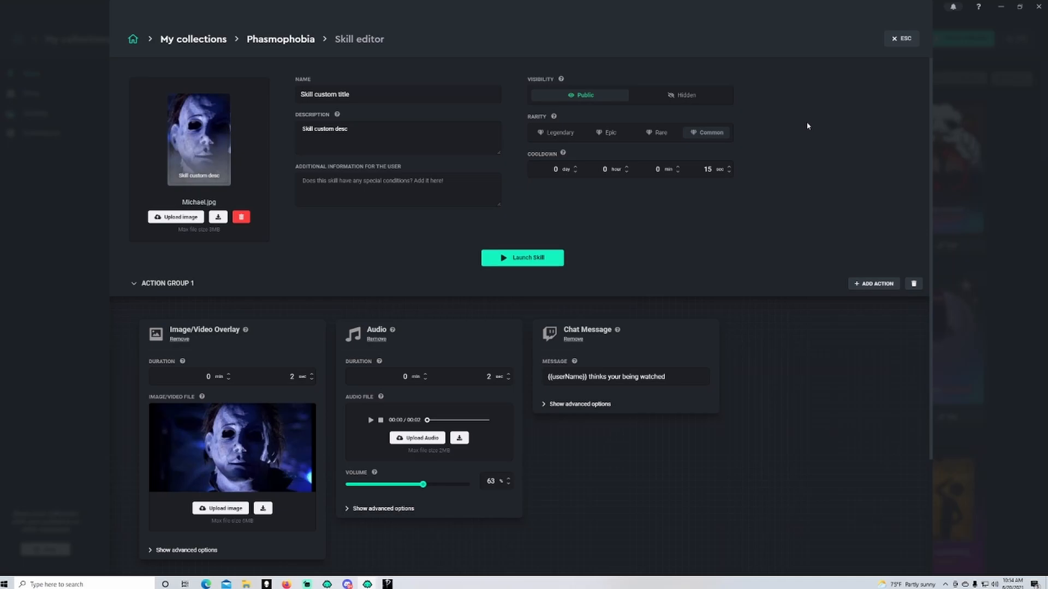
mouse_move(719, 161)
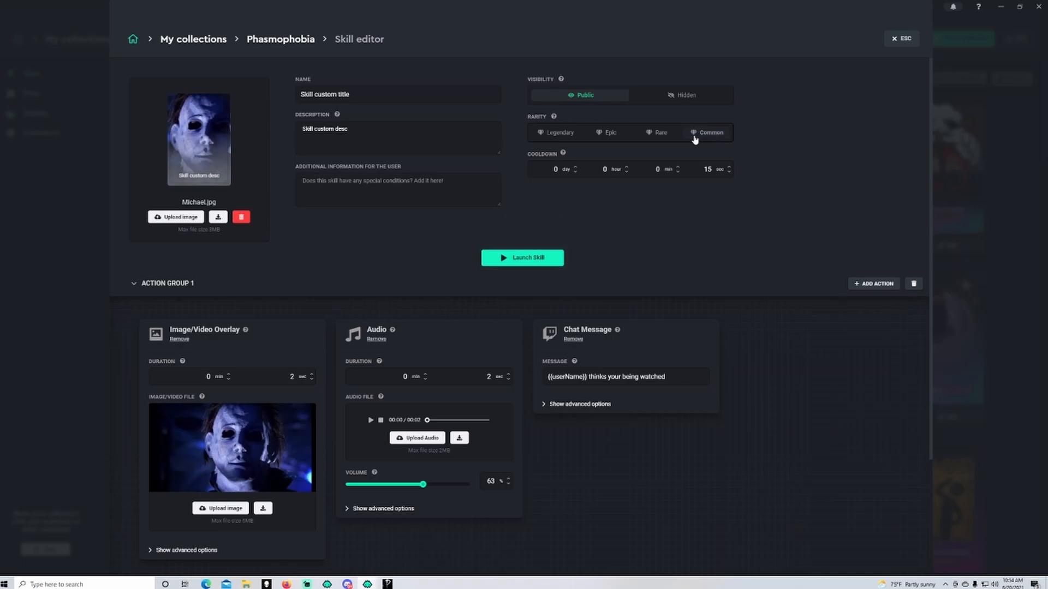
mouse_move(684, 141)
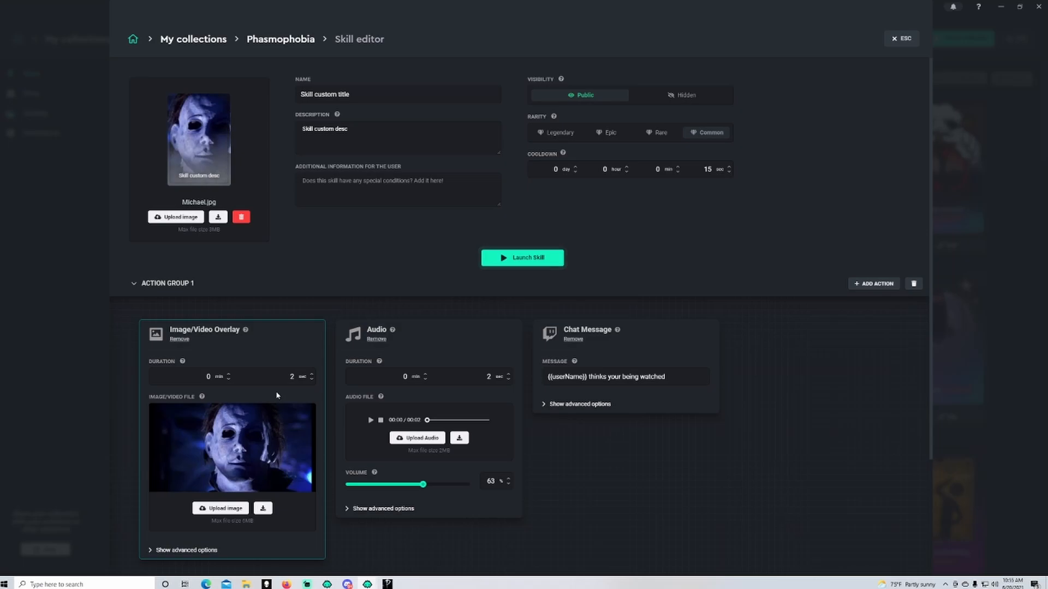
mouse_move(687, 179)
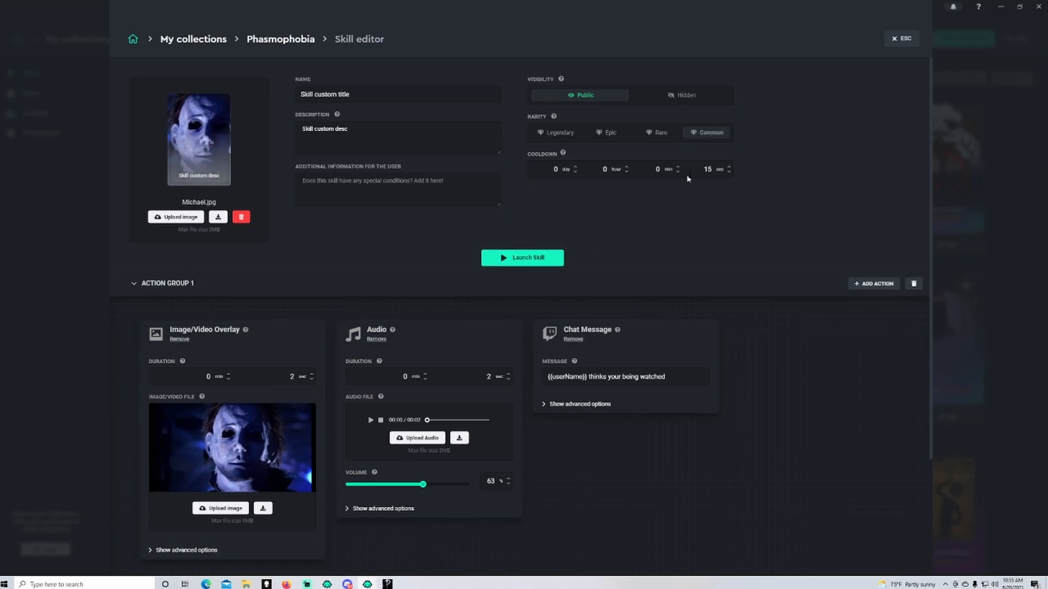